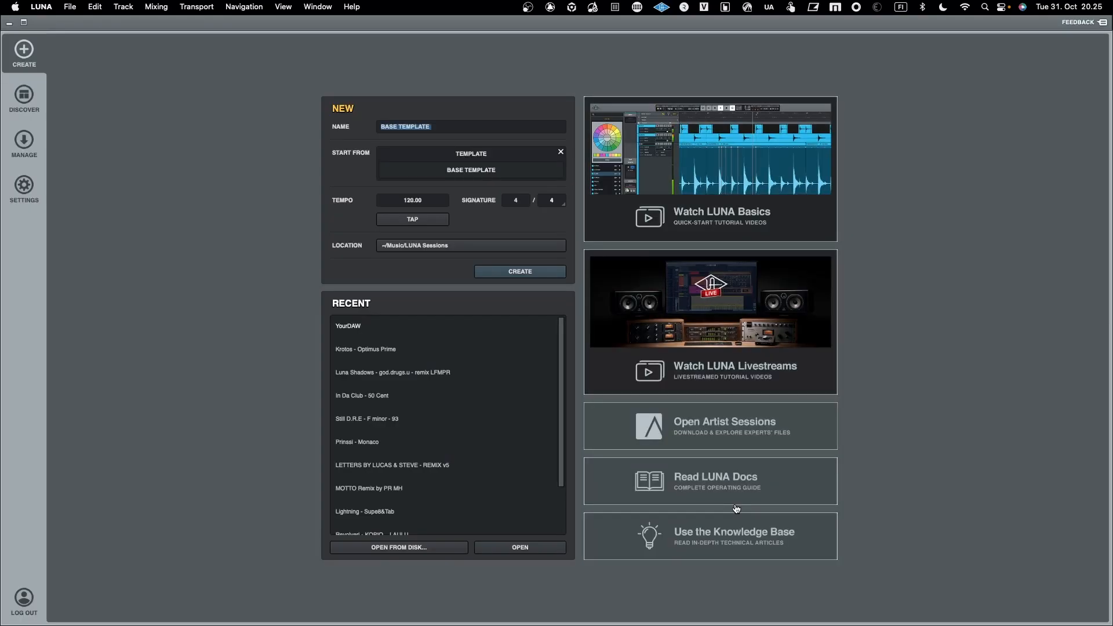
mouse_move(601, 424)
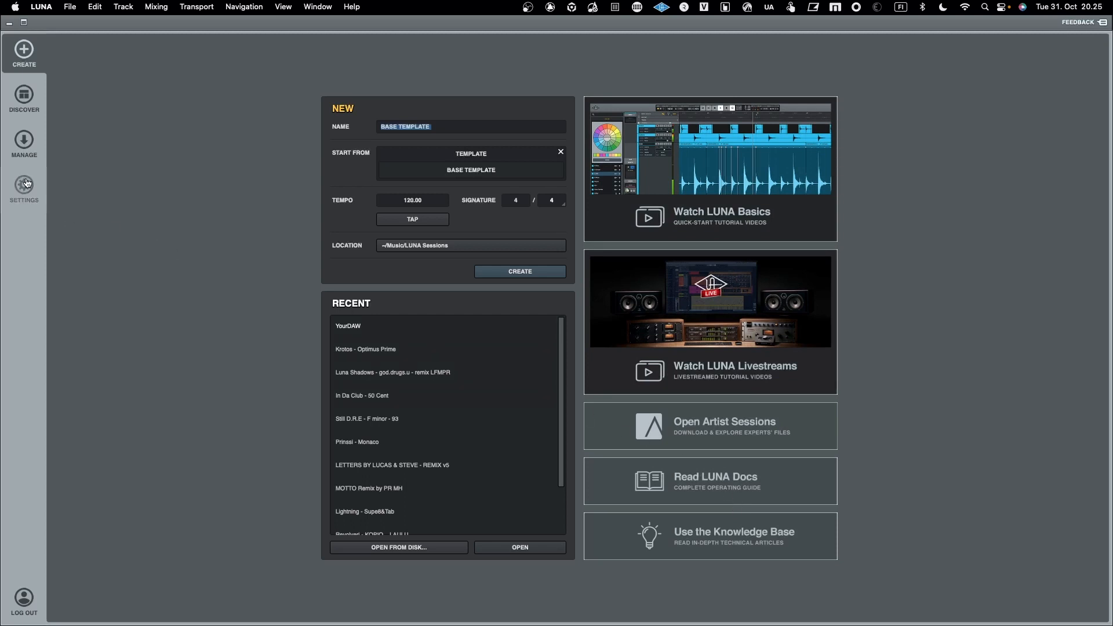
Step: Open Settings and bring up the MIDI clock output port list
click(23, 188)
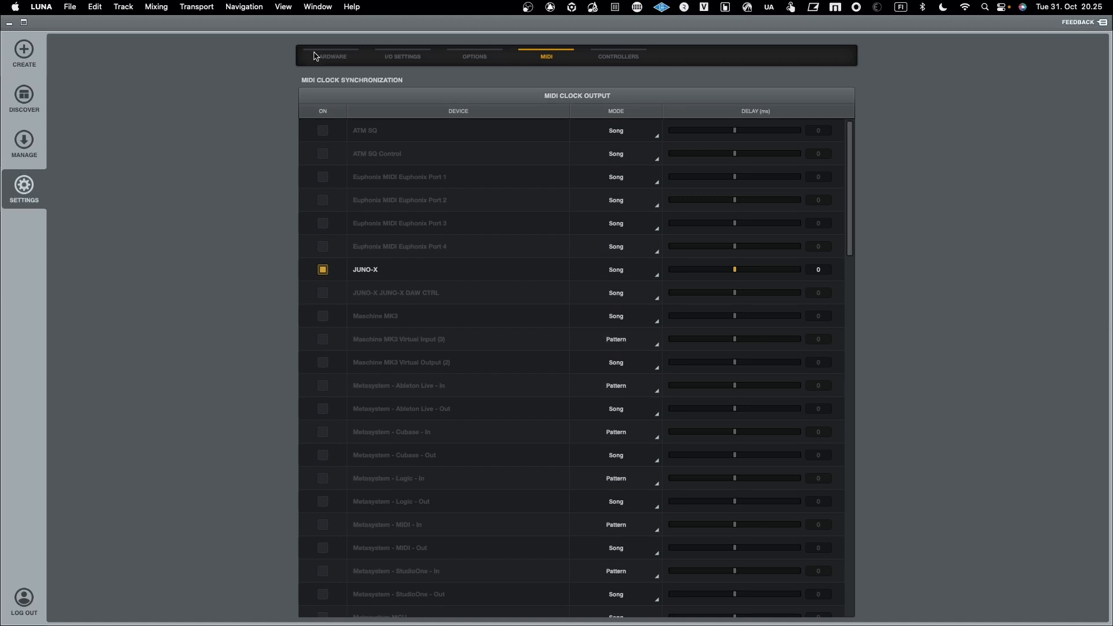
click(330, 56)
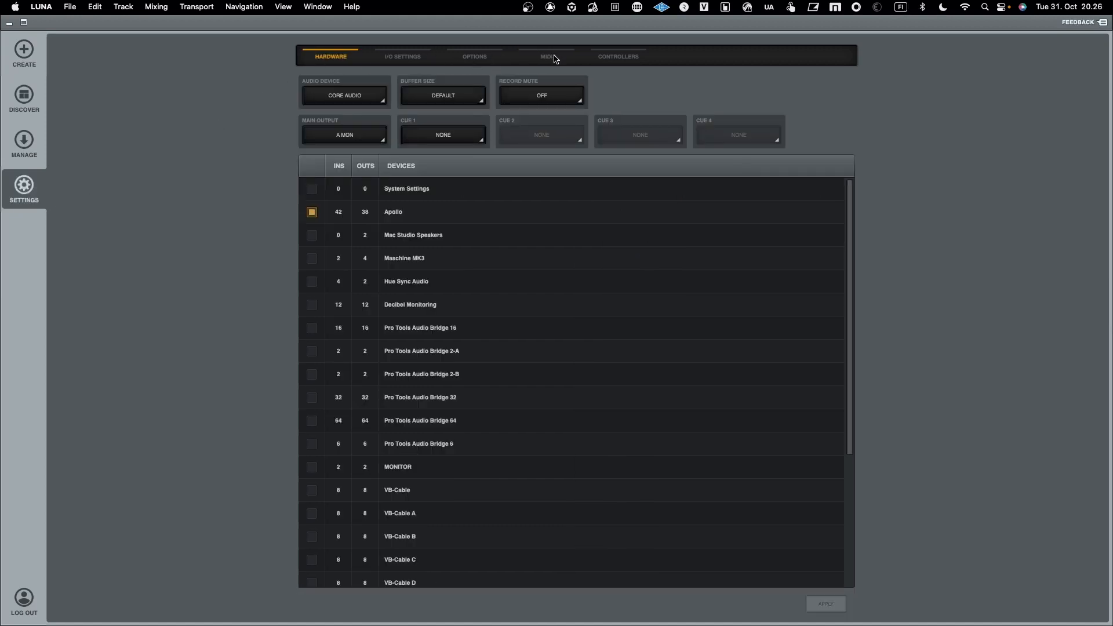
click(546, 56)
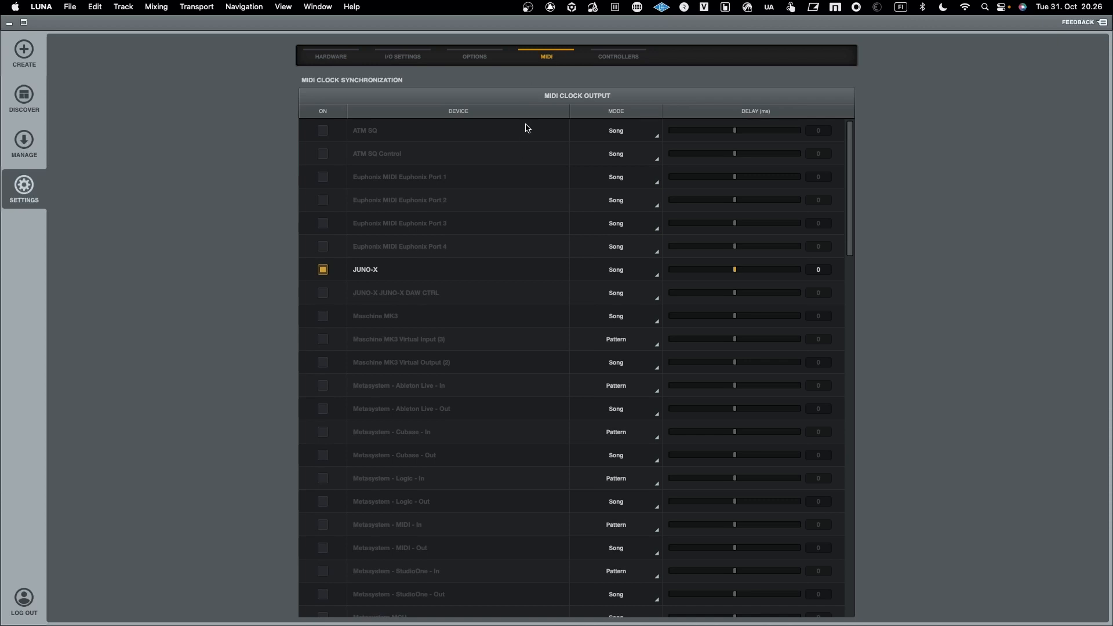
scroll(down, 3)
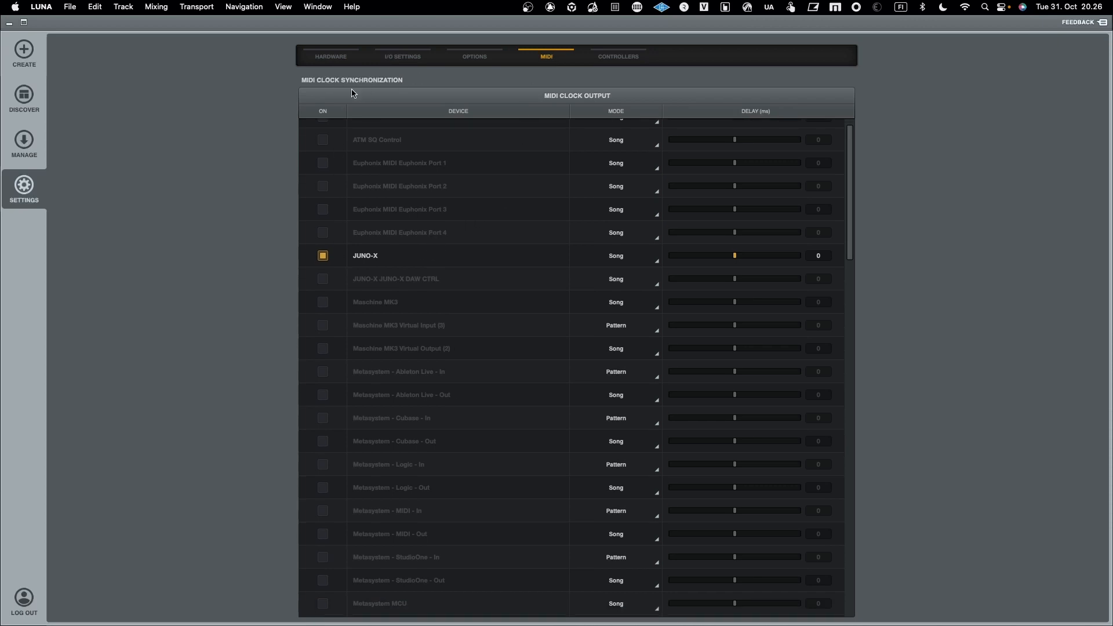
Step: Toggle JUNO-X MIDI clock output off and back on, then scroll through the ports
click(323, 256)
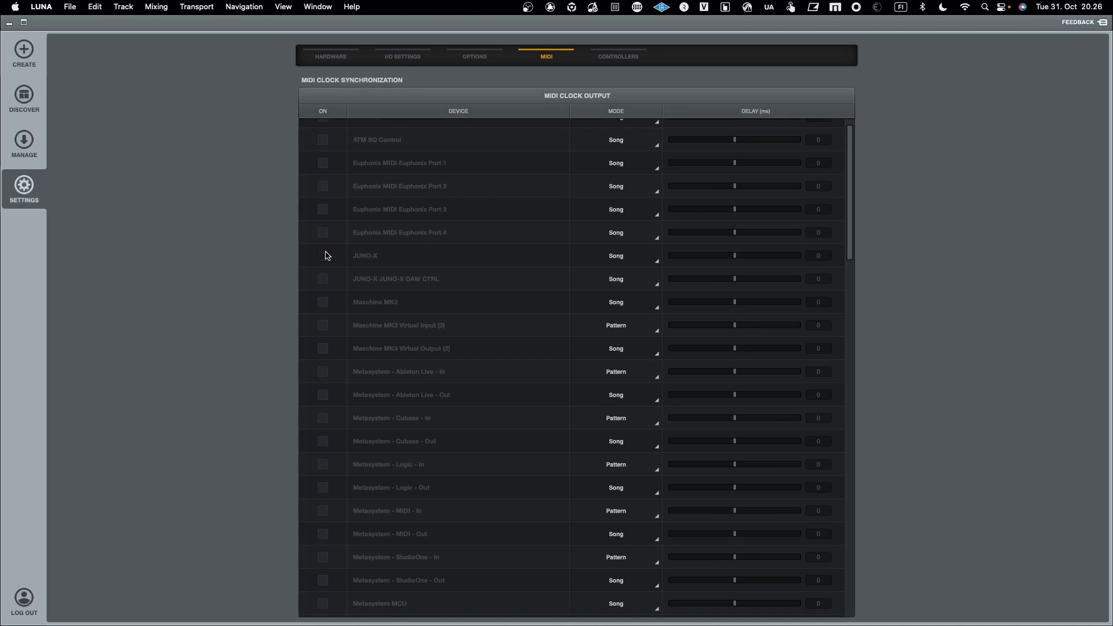
click(323, 255)
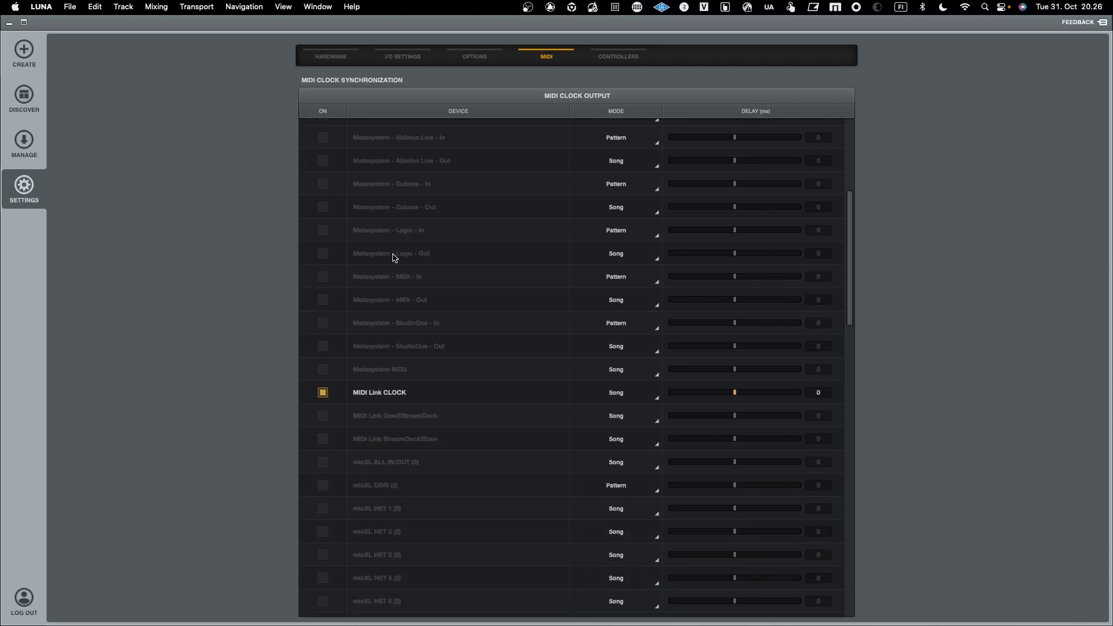
scroll(down, 3)
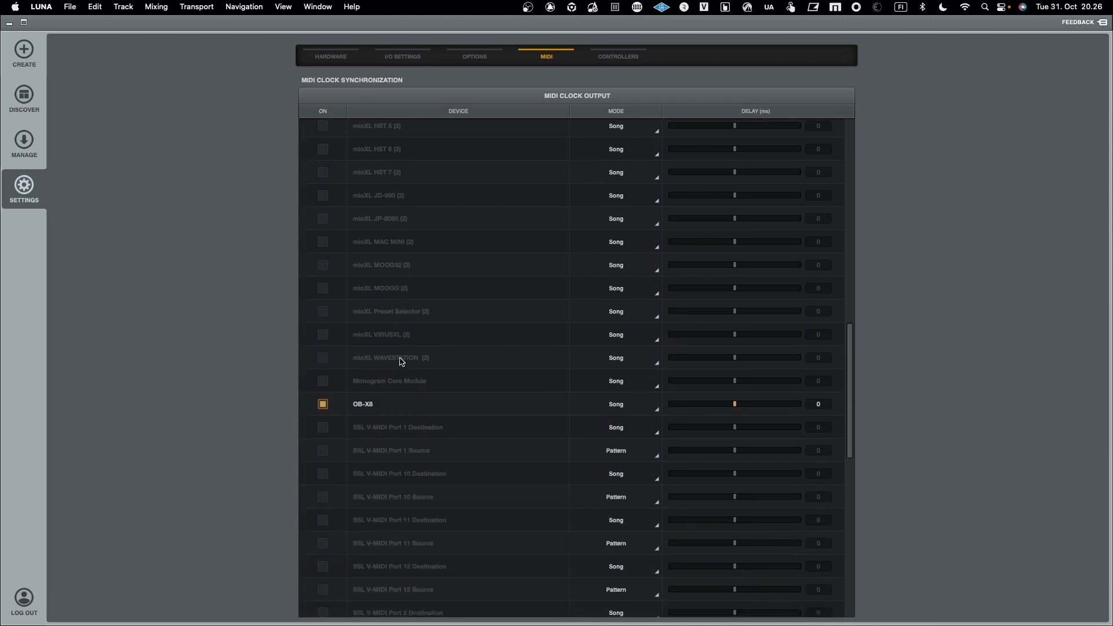
scroll(down, 3)
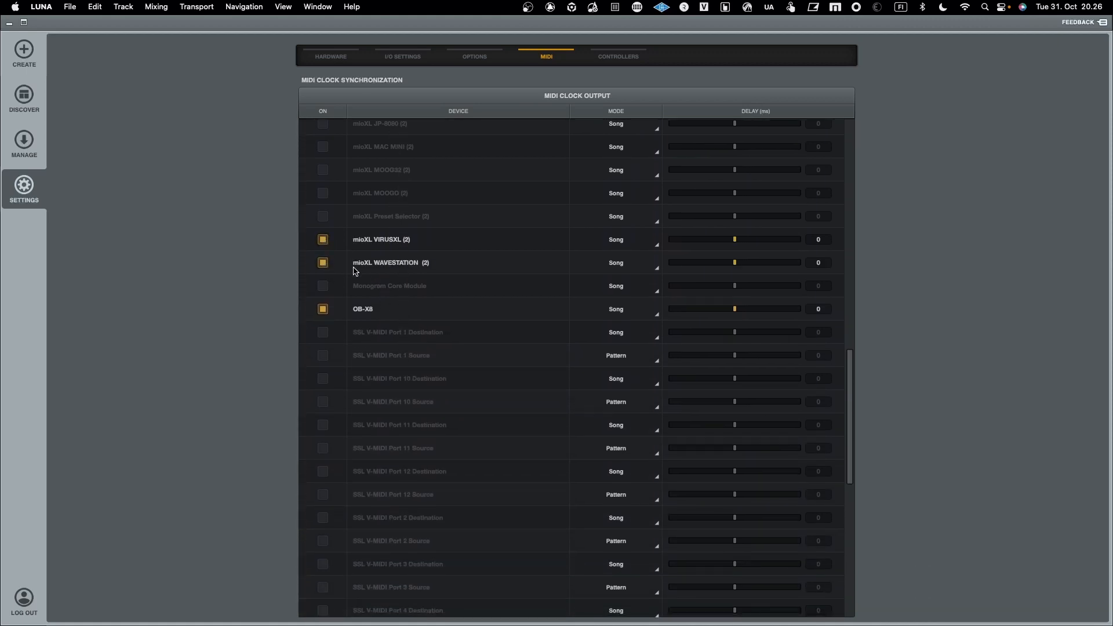
scroll(down, 3)
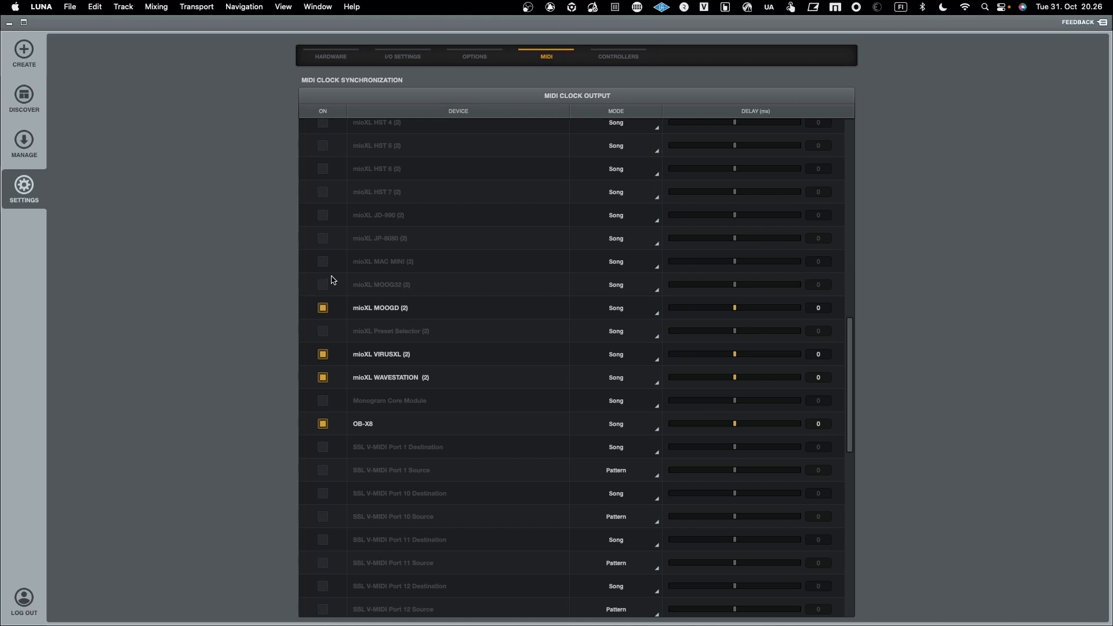
mouse_move(329, 292)
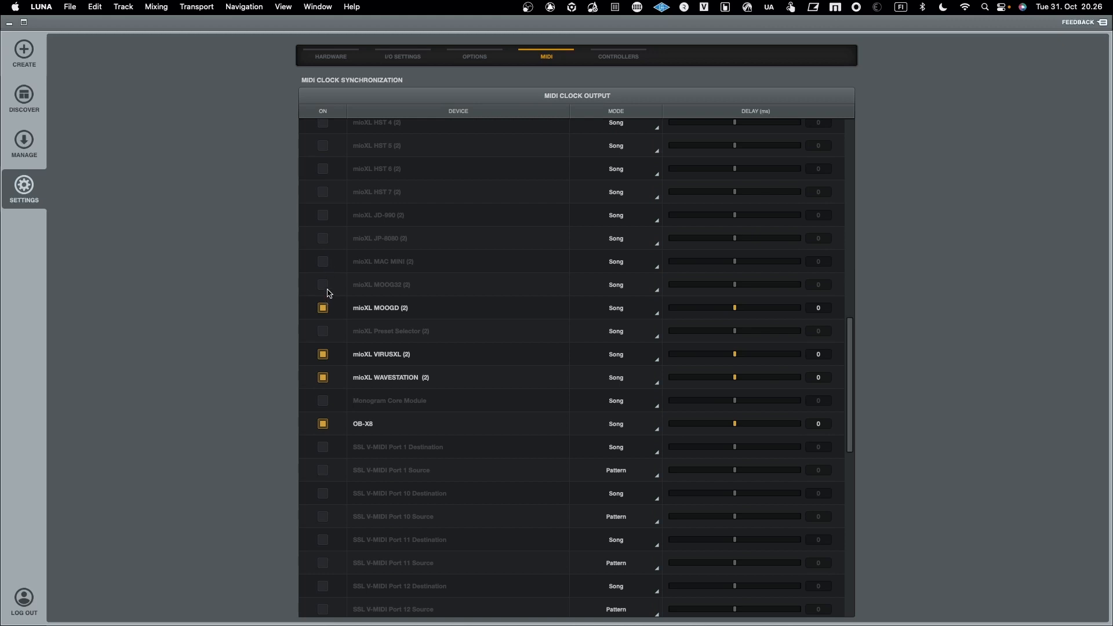
Step: Turn on MIDI clock output to mioXL MOOG32, keeping its clock mode at Song
click(322, 285)
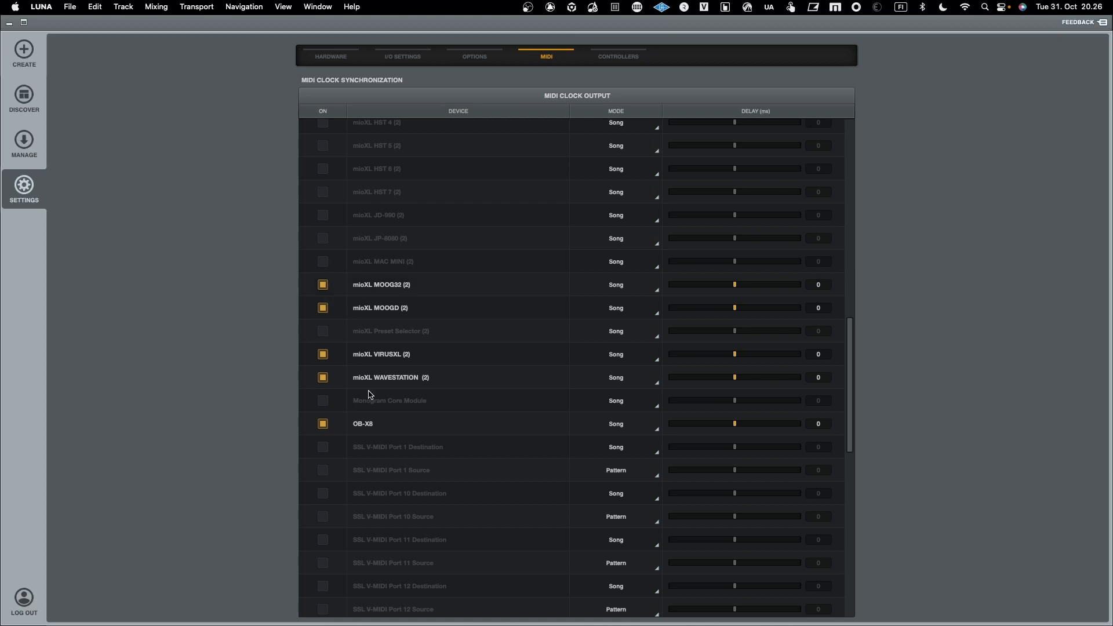
mouse_move(336, 302)
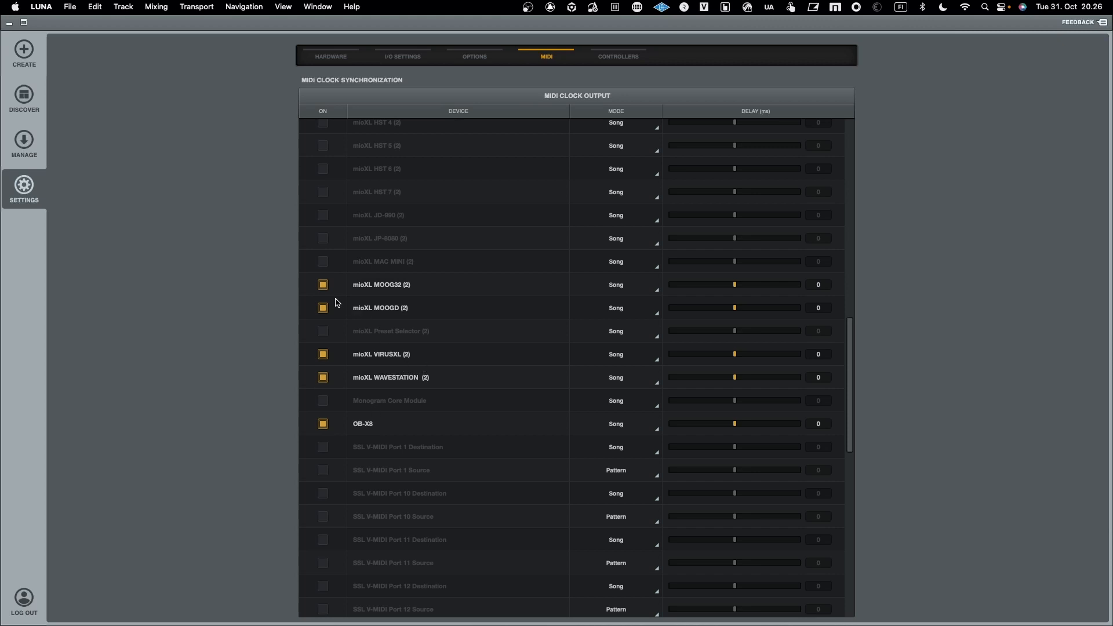
mouse_move(477, 288)
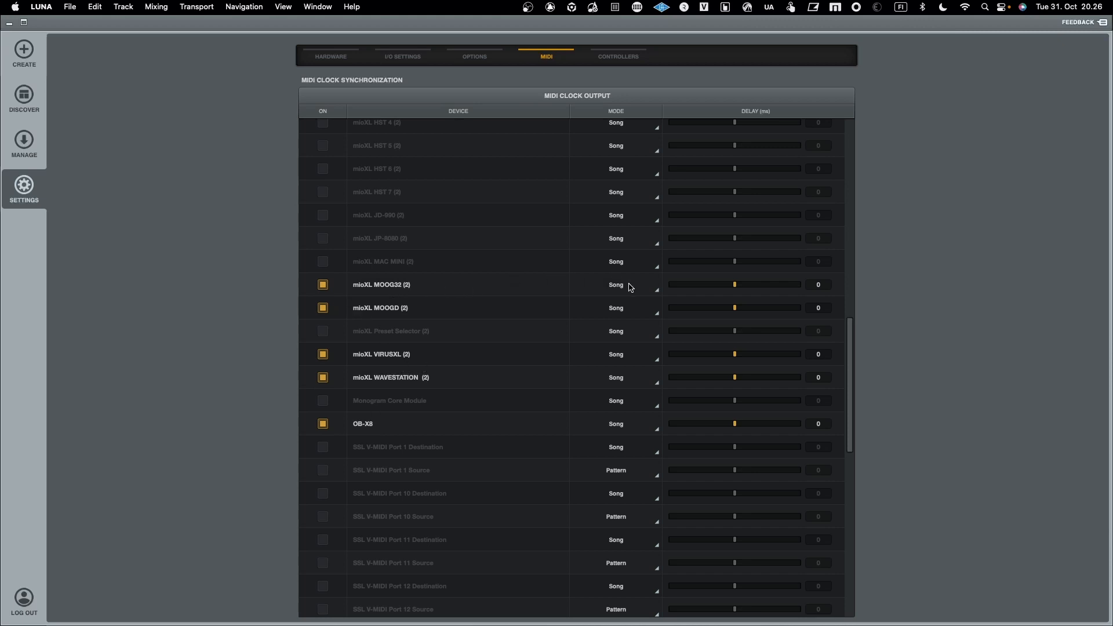
click(615, 285)
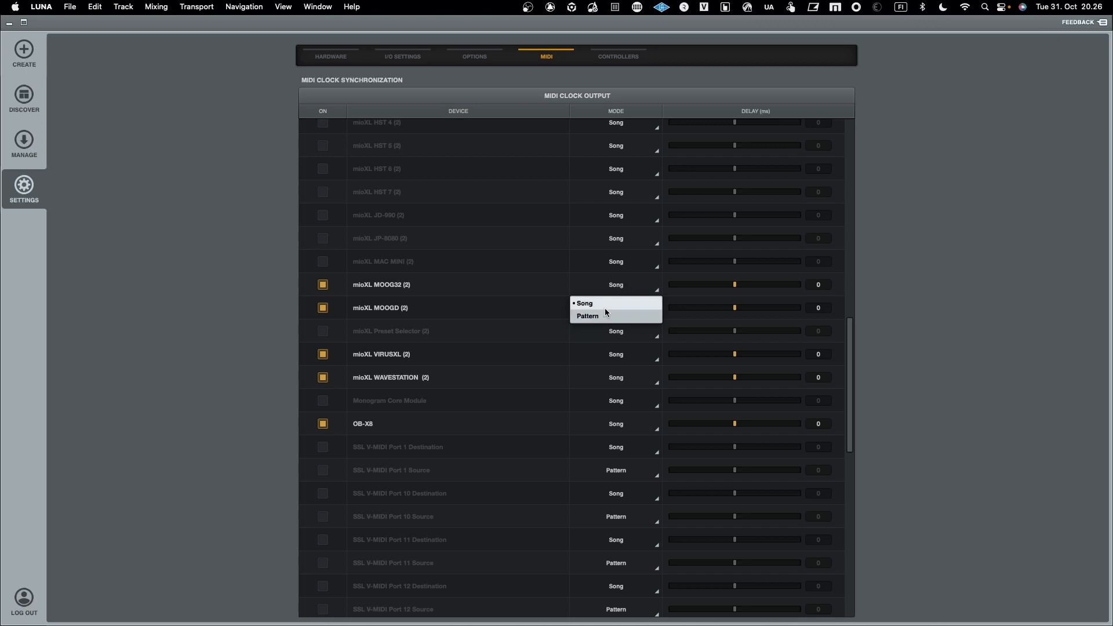
click(584, 303)
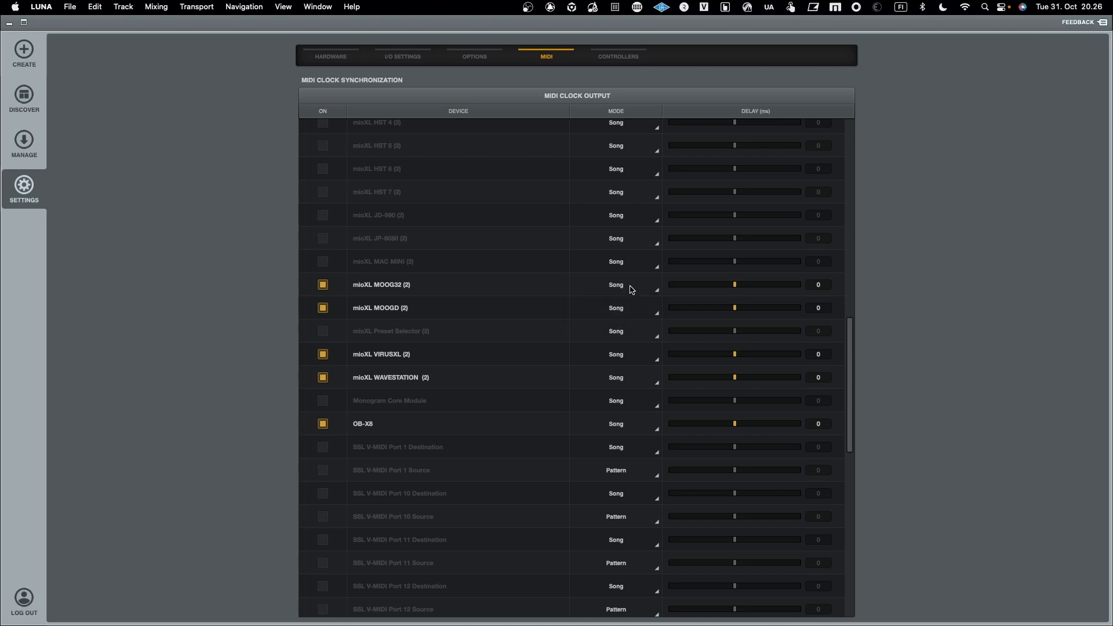
scroll(down, 3)
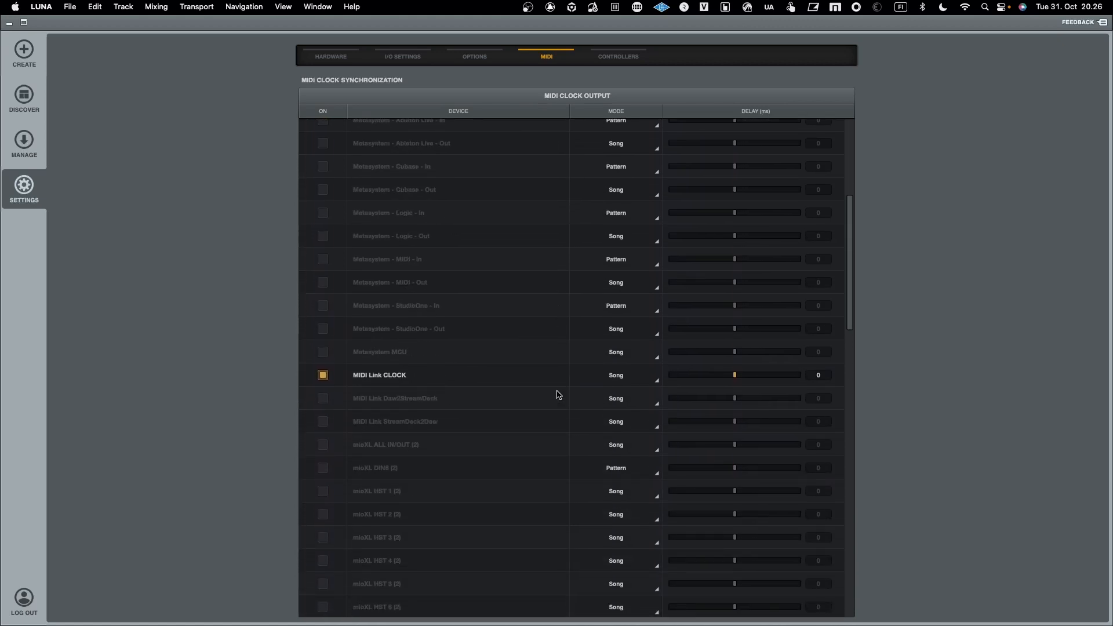
scroll(down, 3)
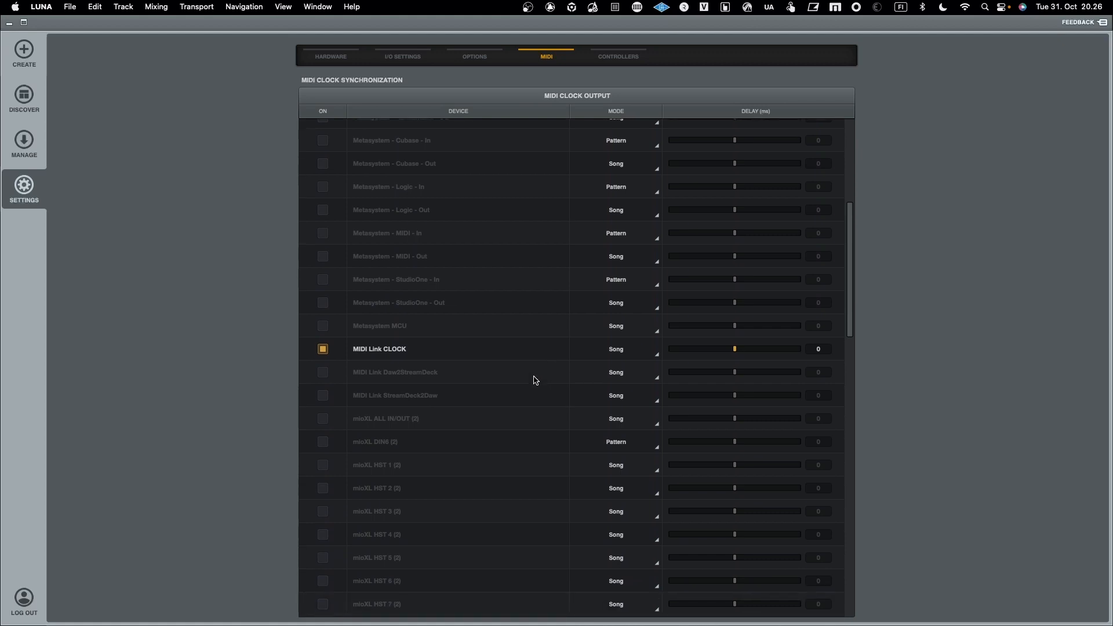
scroll(down, 3)
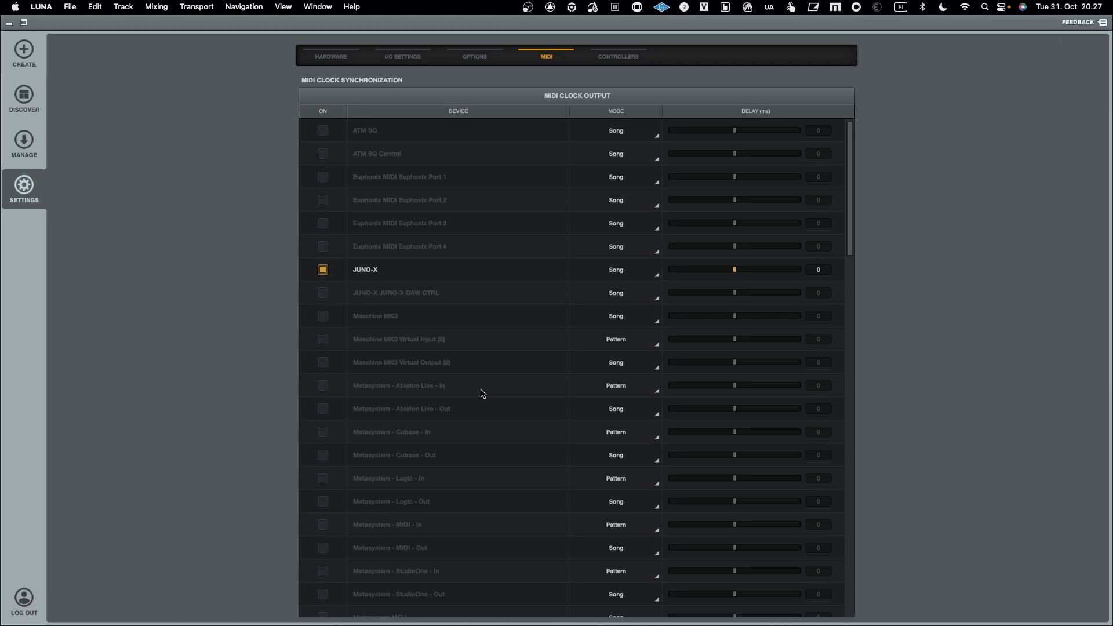
mouse_move(472, 279)
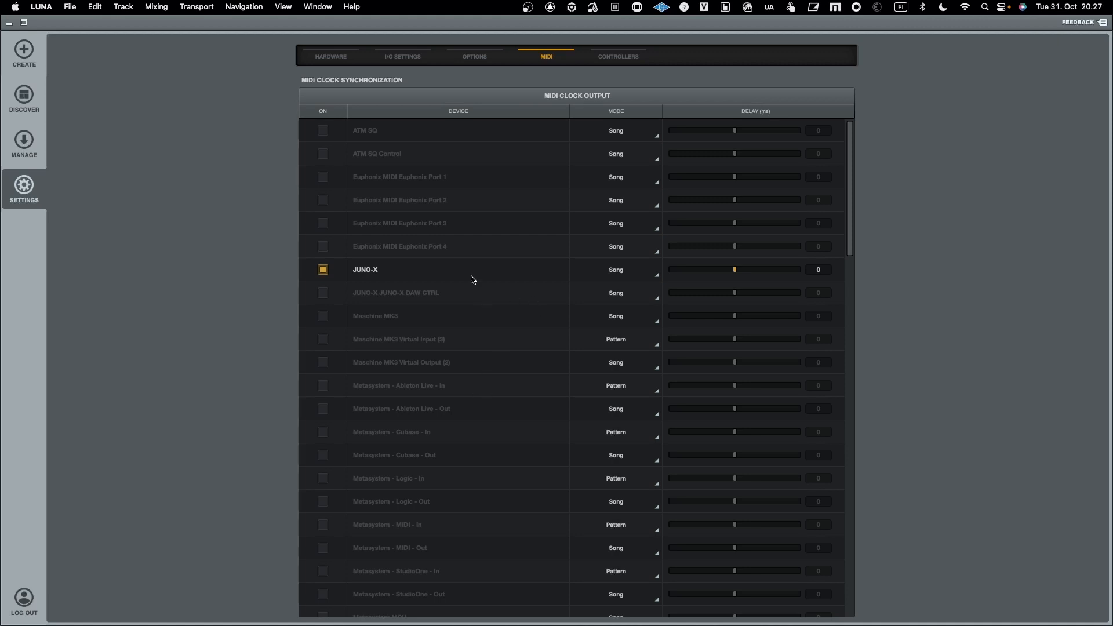
Step: Show the Controllers settings listing the enabled SSL V-MIDI Port 9 control surface
click(618, 57)
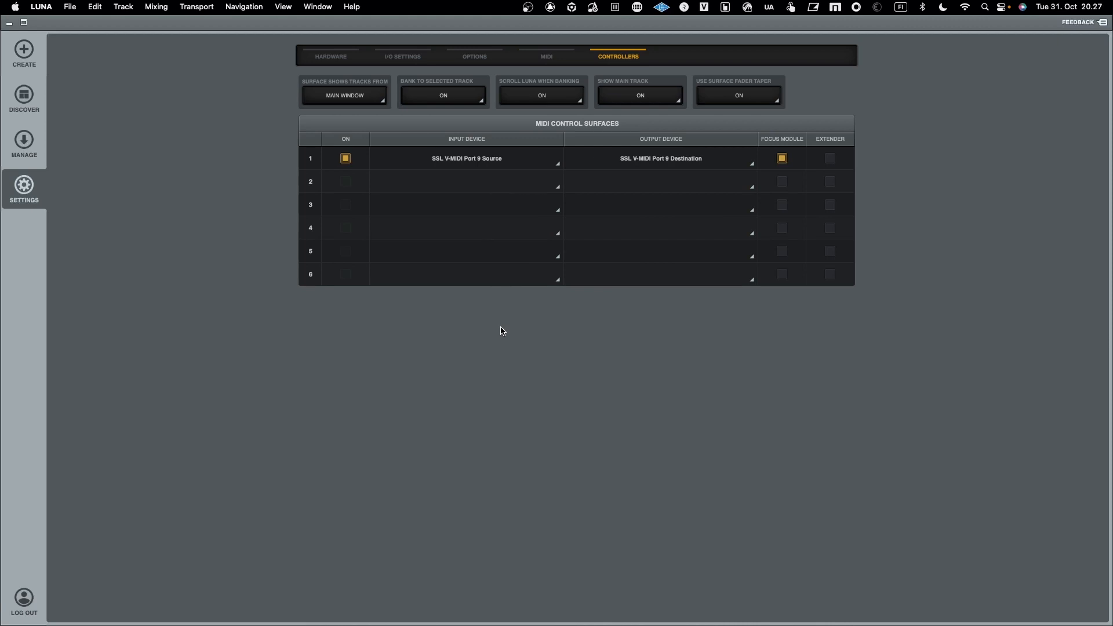
mouse_move(489, 315)
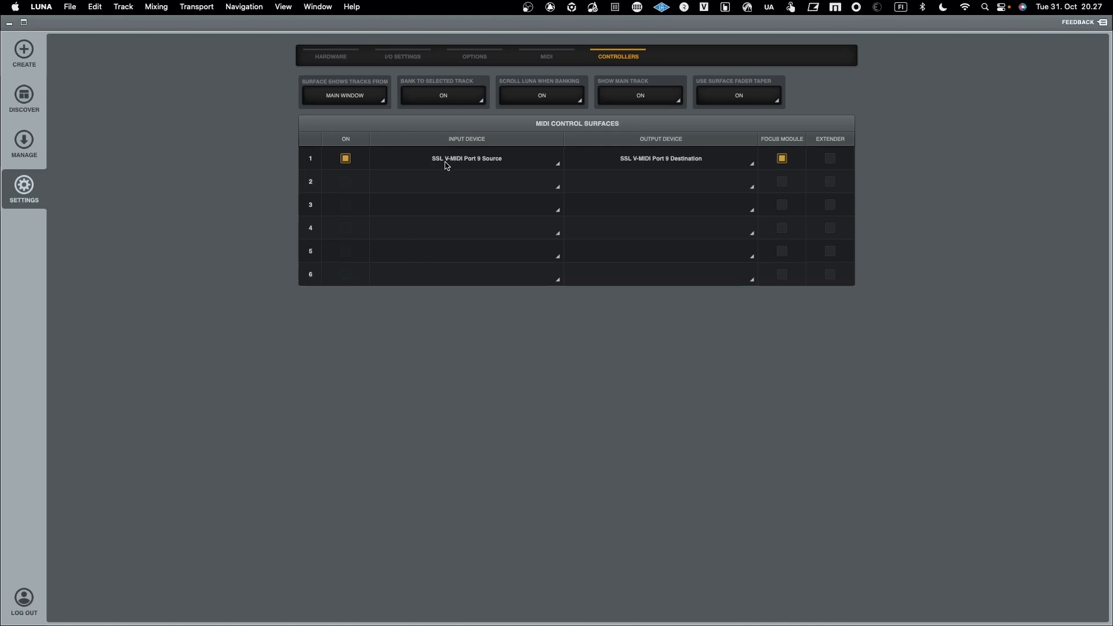
mouse_move(456, 166)
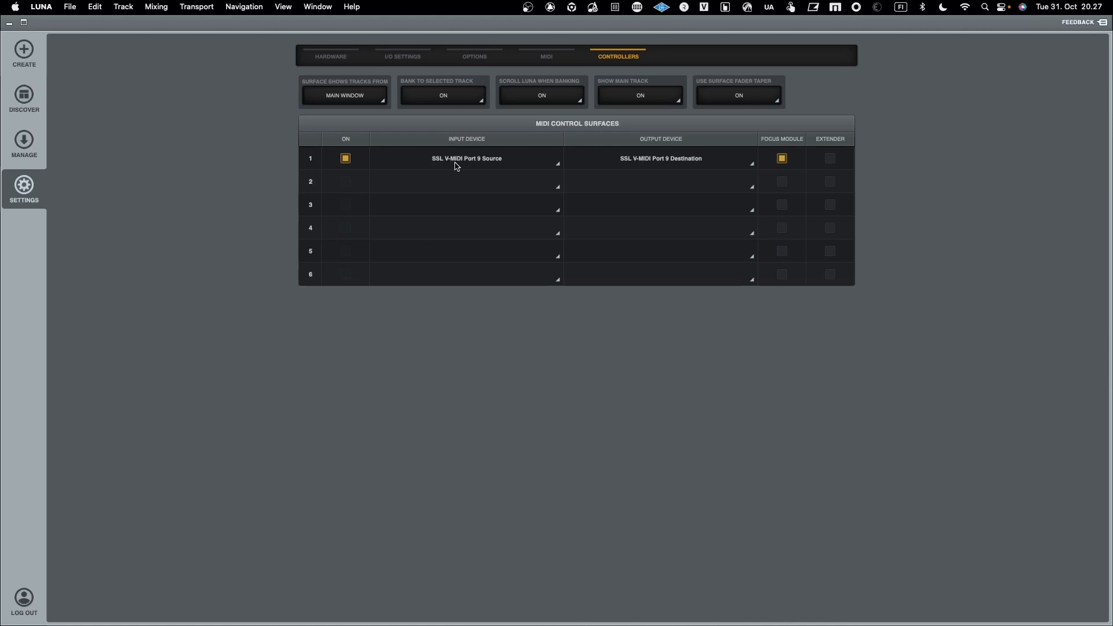
mouse_move(466, 164)
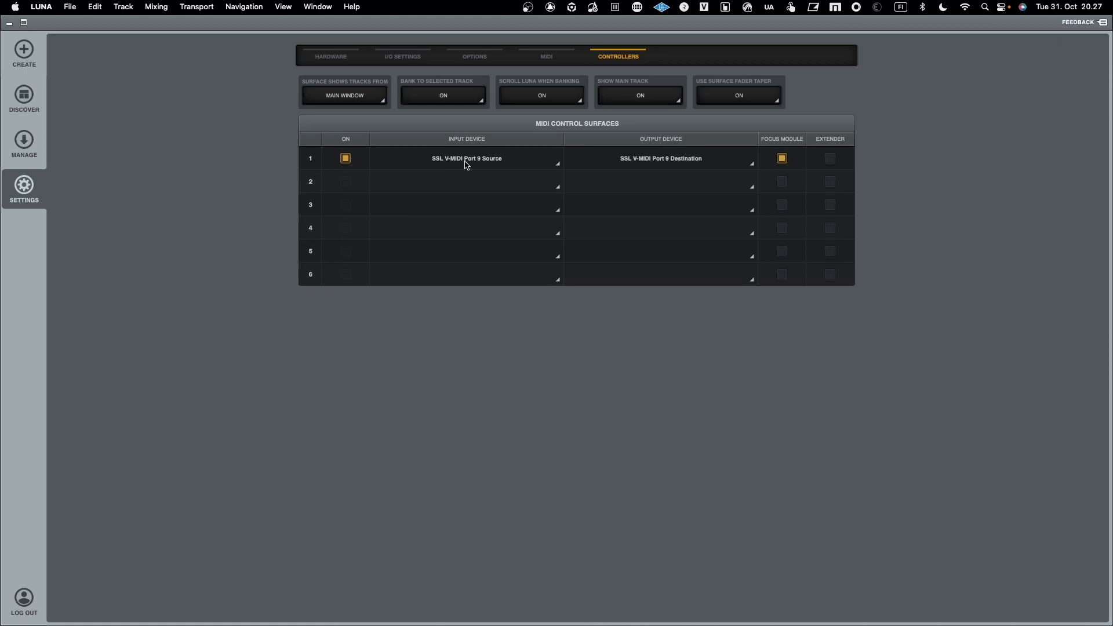
mouse_move(488, 164)
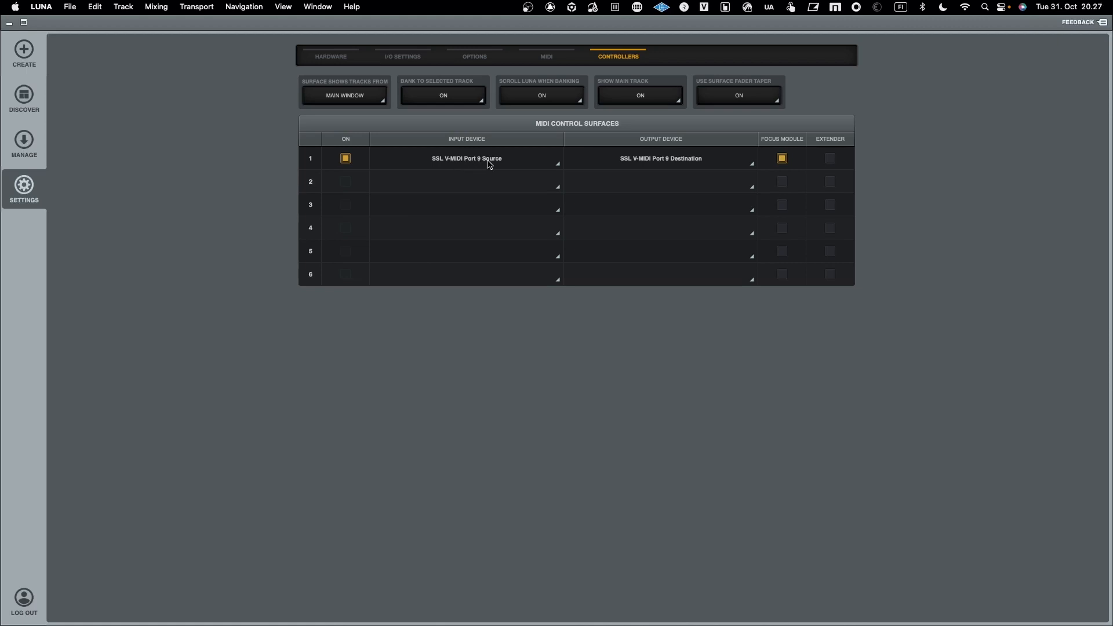
mouse_move(645, 159)
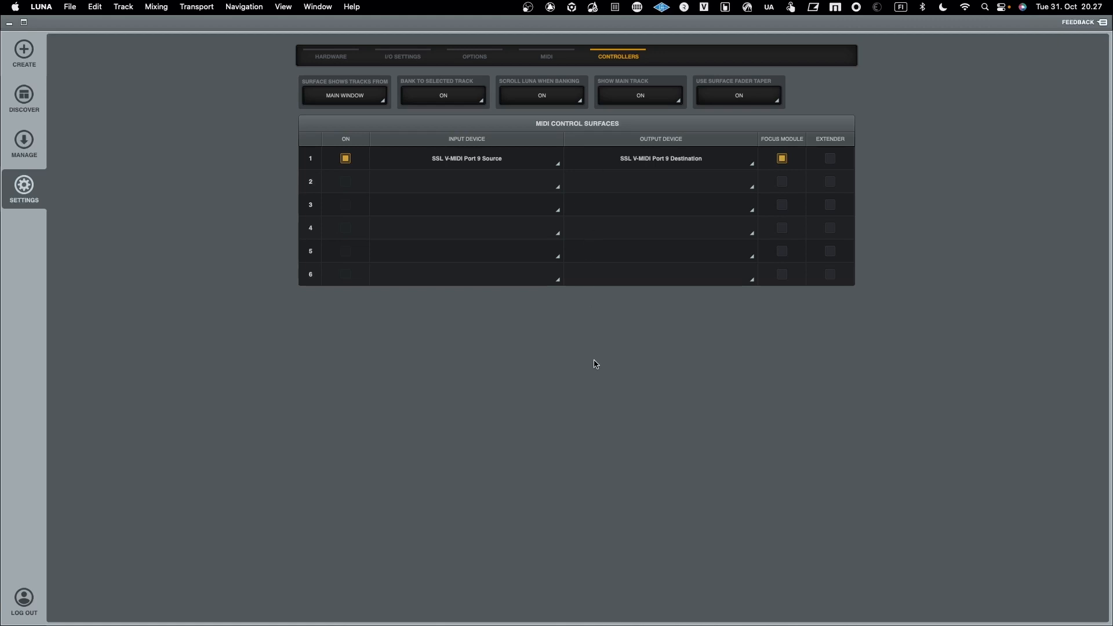
mouse_move(595, 369)
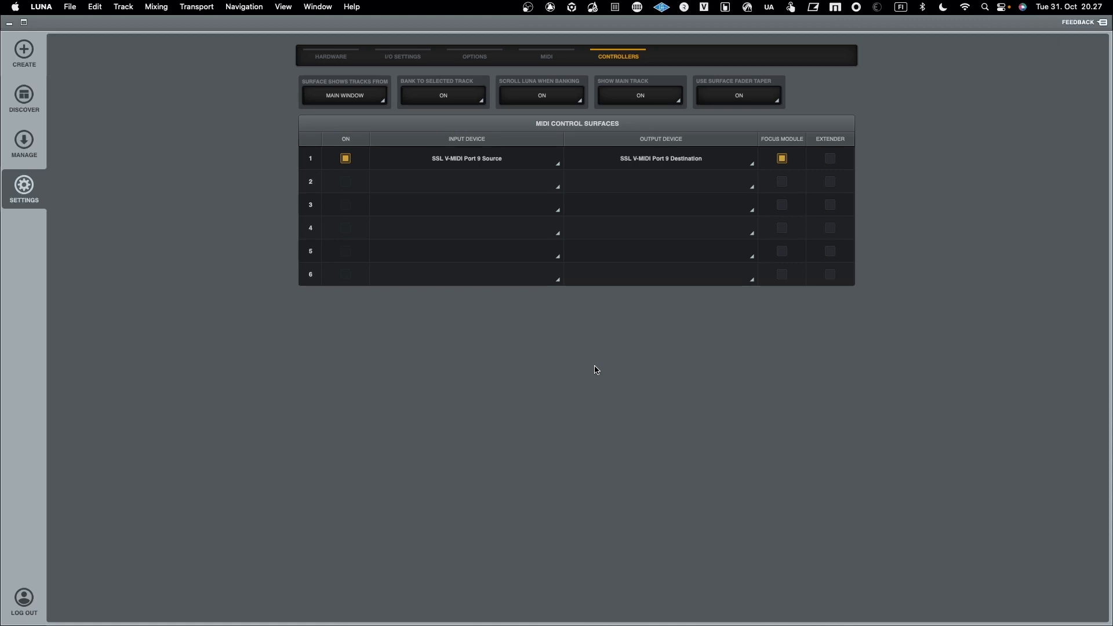
mouse_move(584, 369)
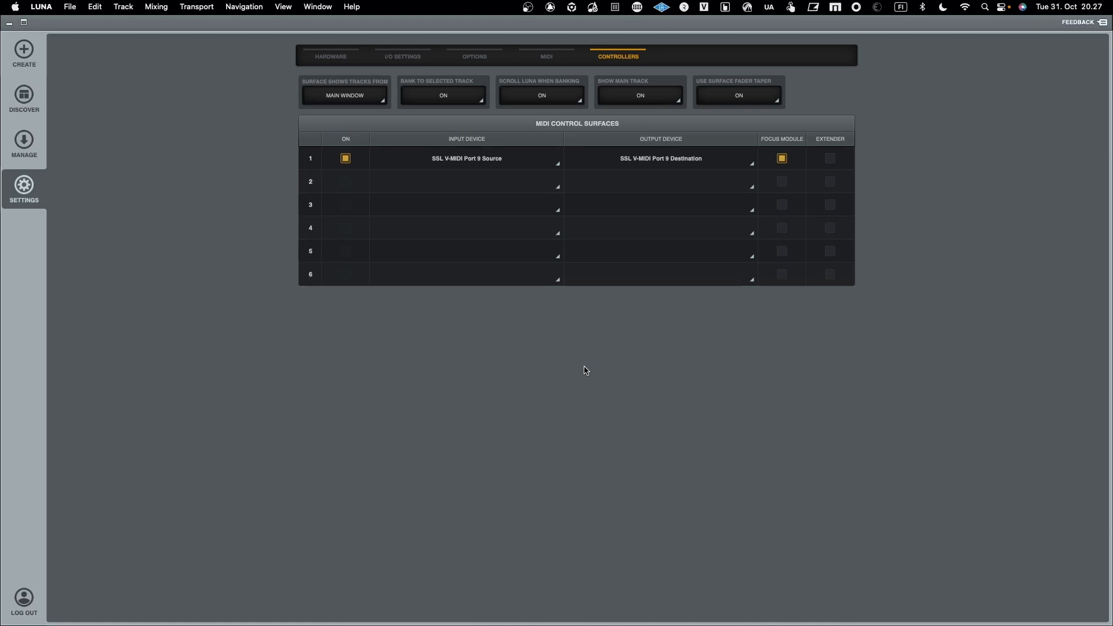
mouse_move(563, 398)
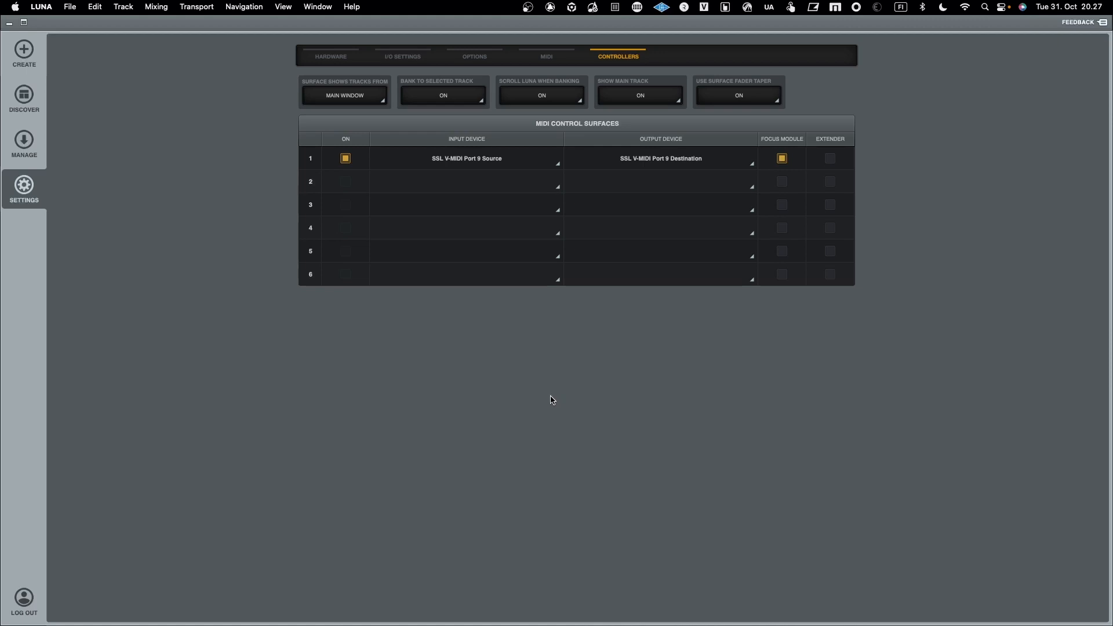
mouse_move(320, 308)
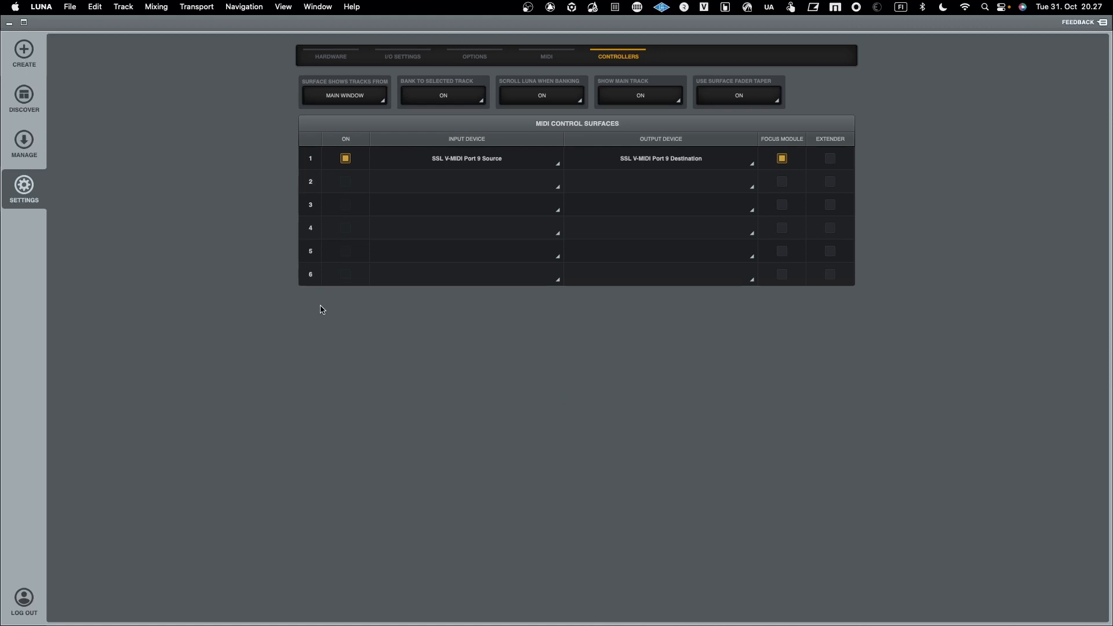
mouse_move(497, 316)
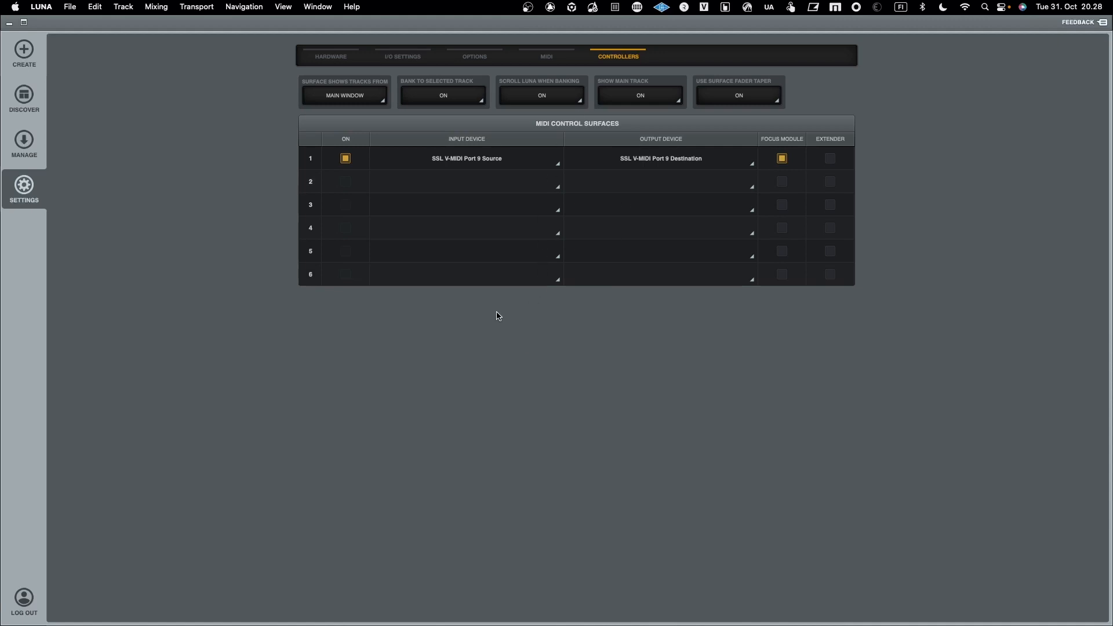
Step: Create the YourDAW session from BASE TEMPLATE and inspect the instrument track's MIDI In
click(23, 50)
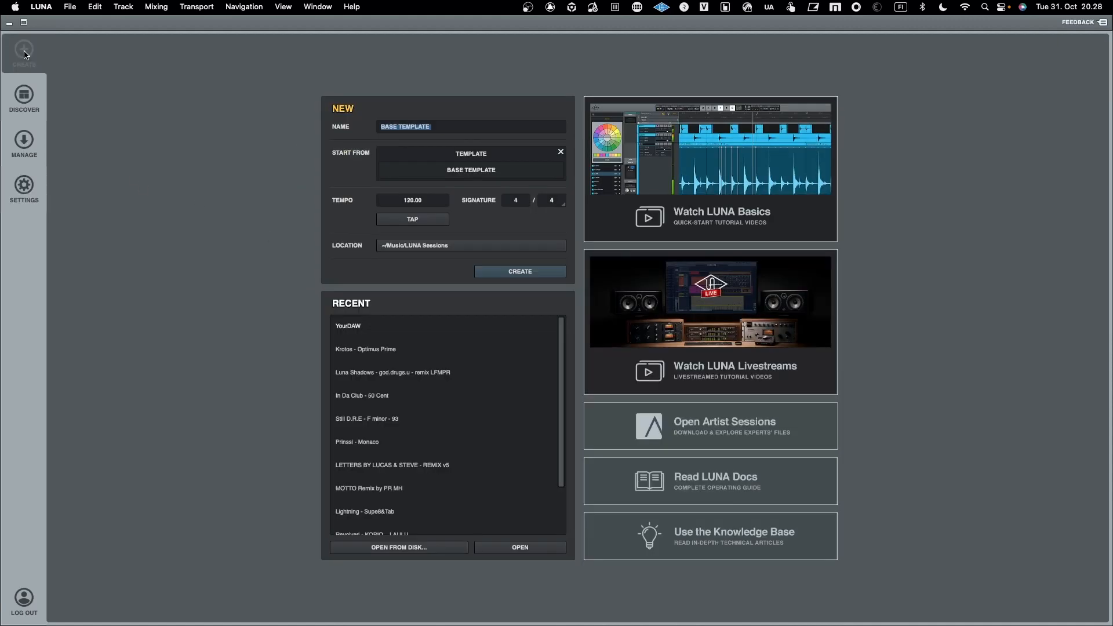
mouse_move(269, 208)
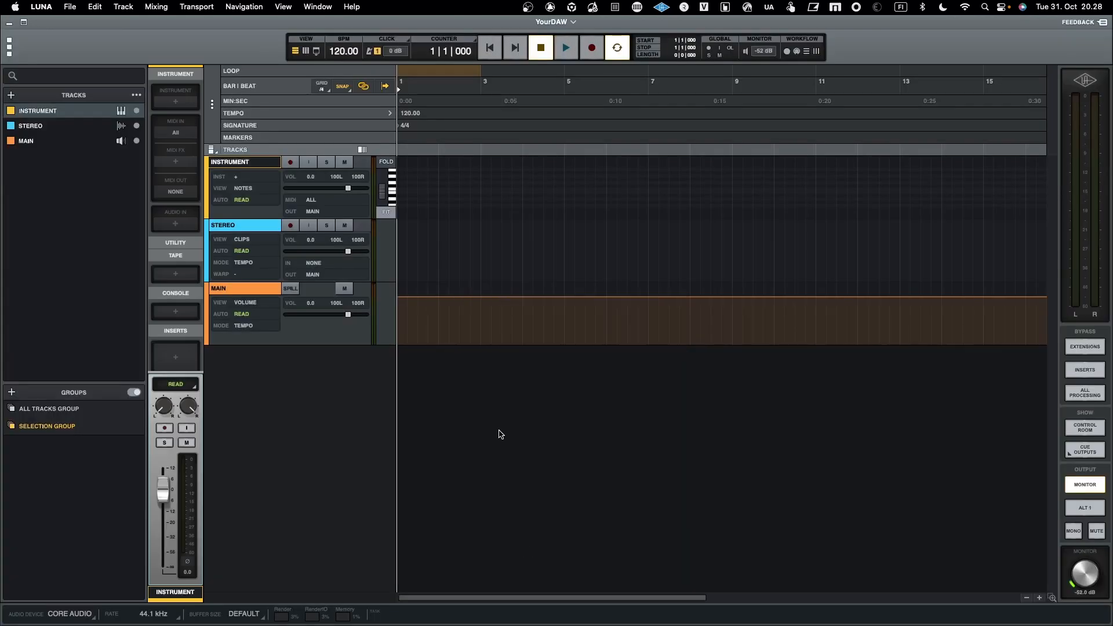
click(242, 225)
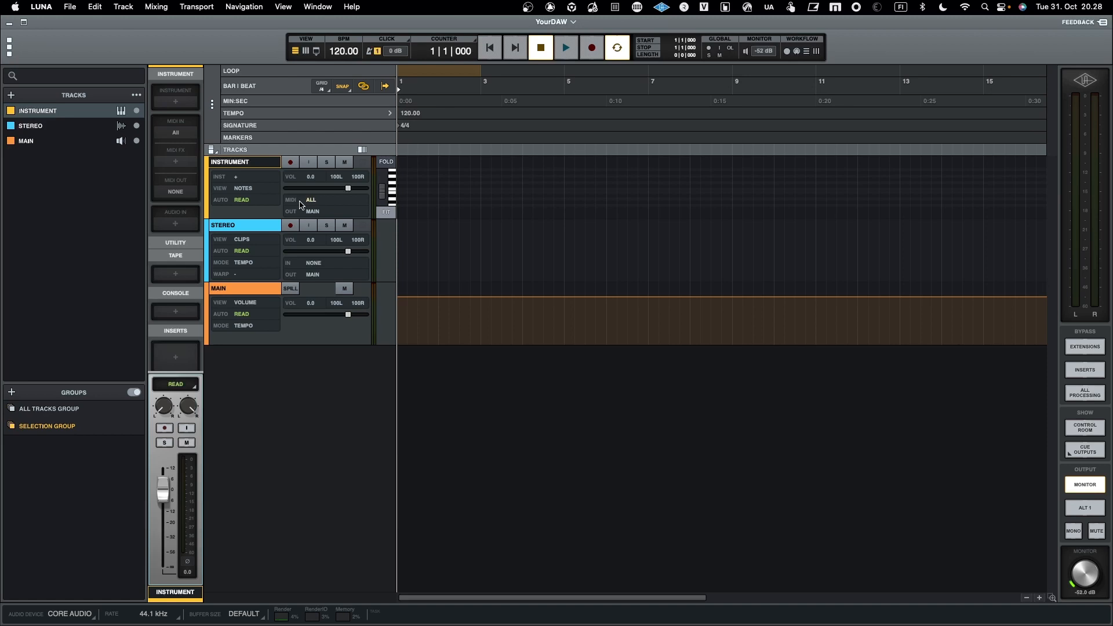
mouse_move(316, 205)
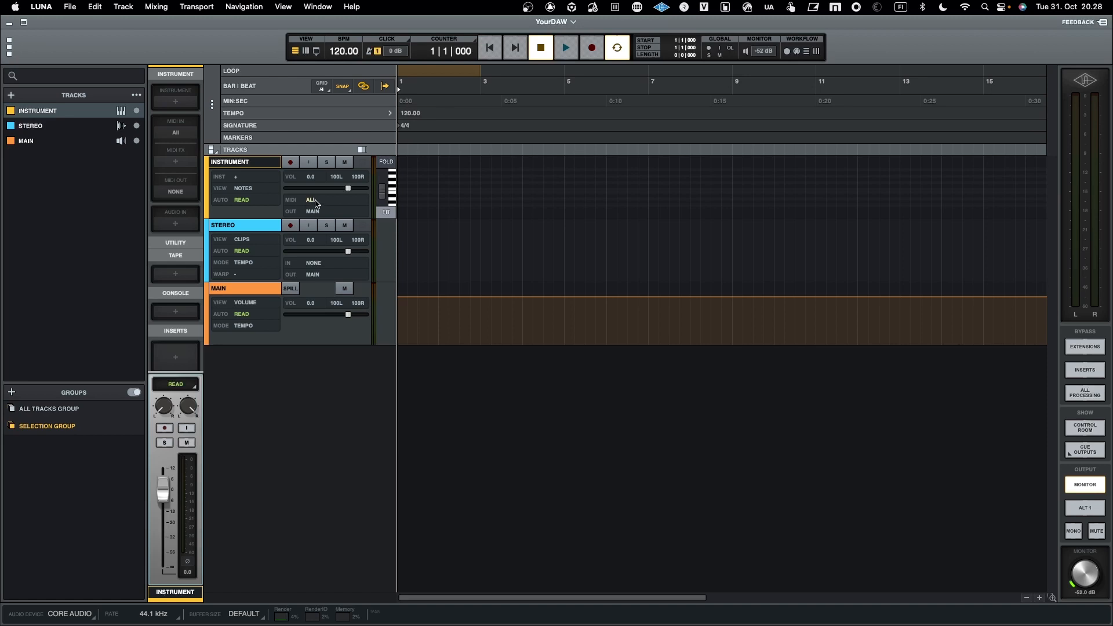
click(312, 199)
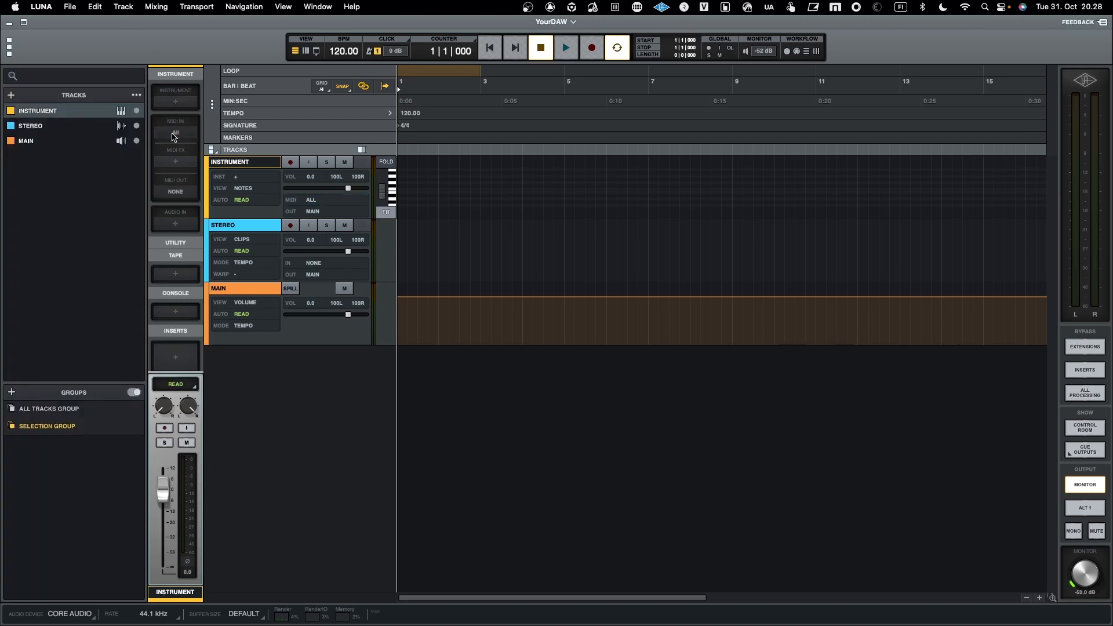
click(175, 135)
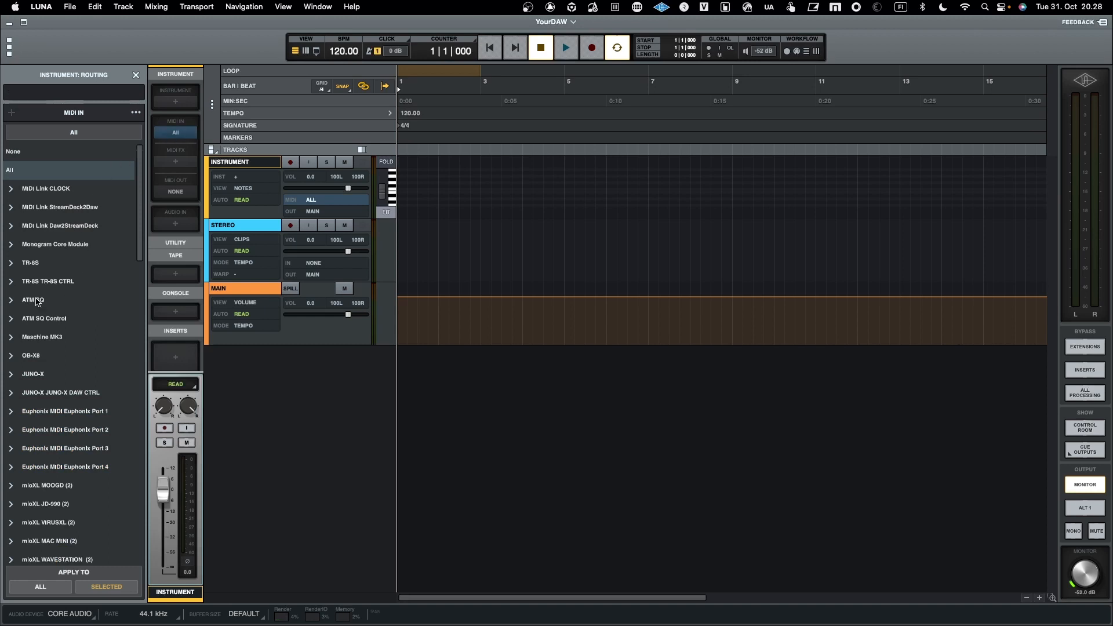
click(33, 300)
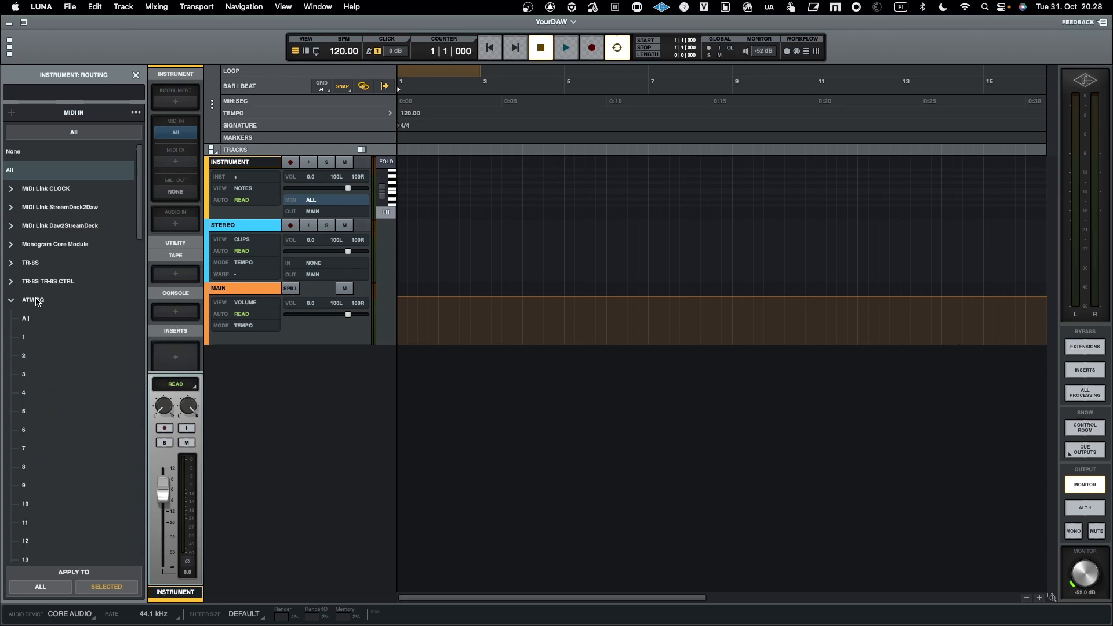
click(25, 318)
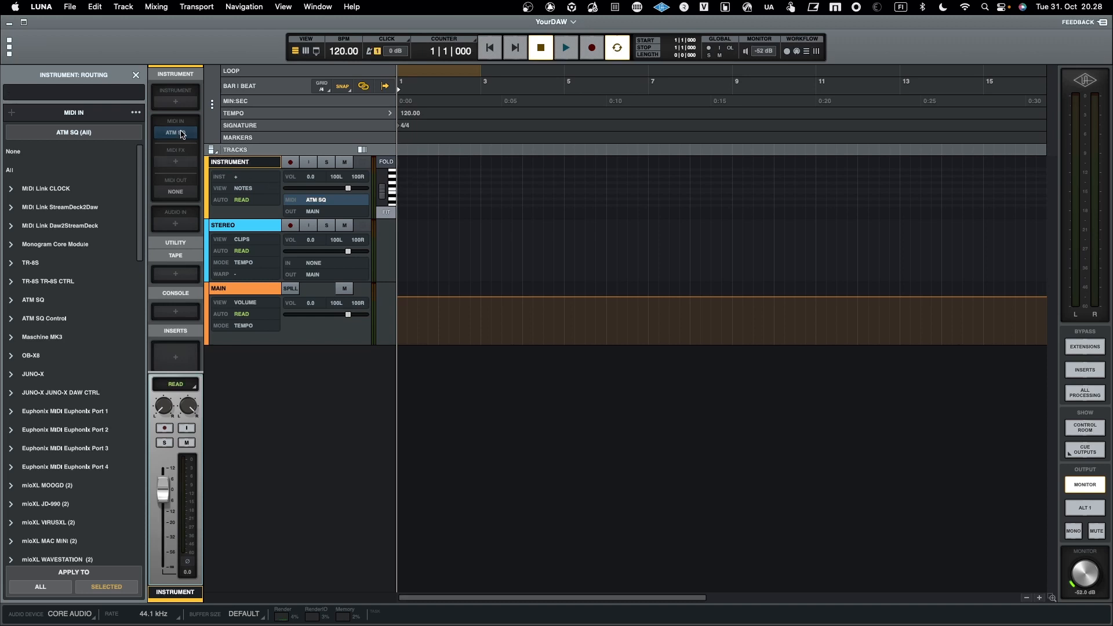
click(9, 170)
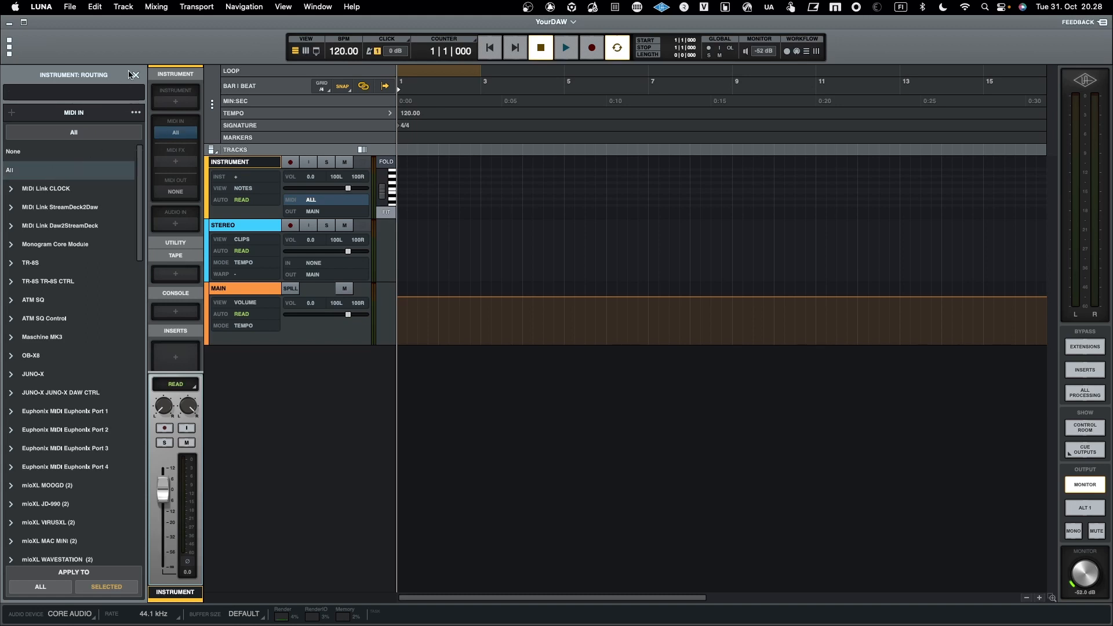
click(133, 74)
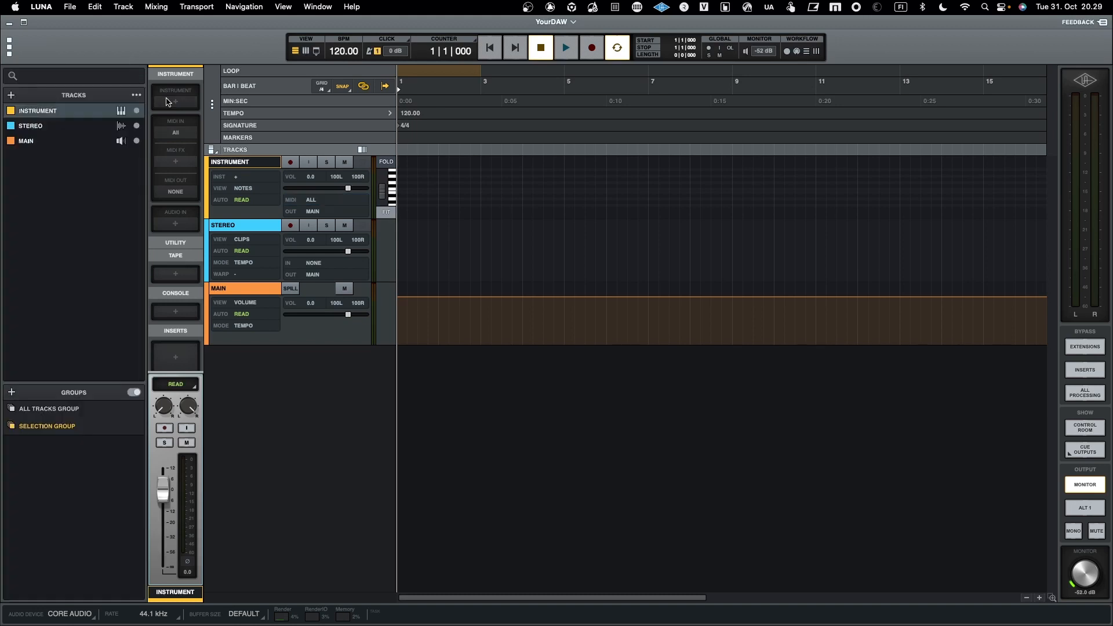
Step: Toggle the instrument track's record arm, then choose OB-X8 All as its MIDI output
click(290, 162)
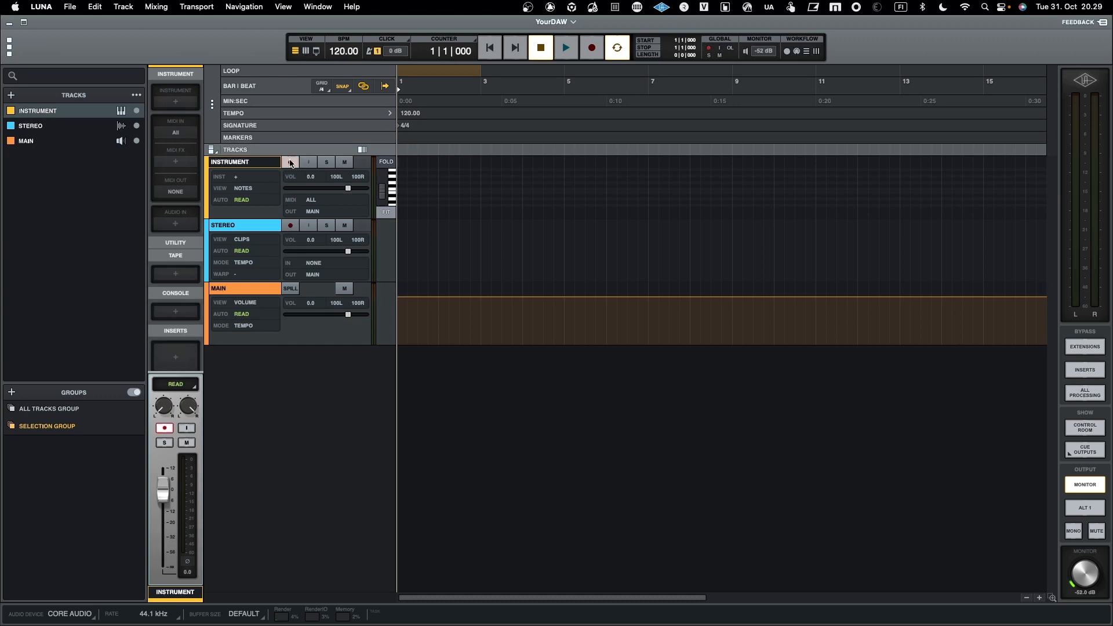
click(290, 162)
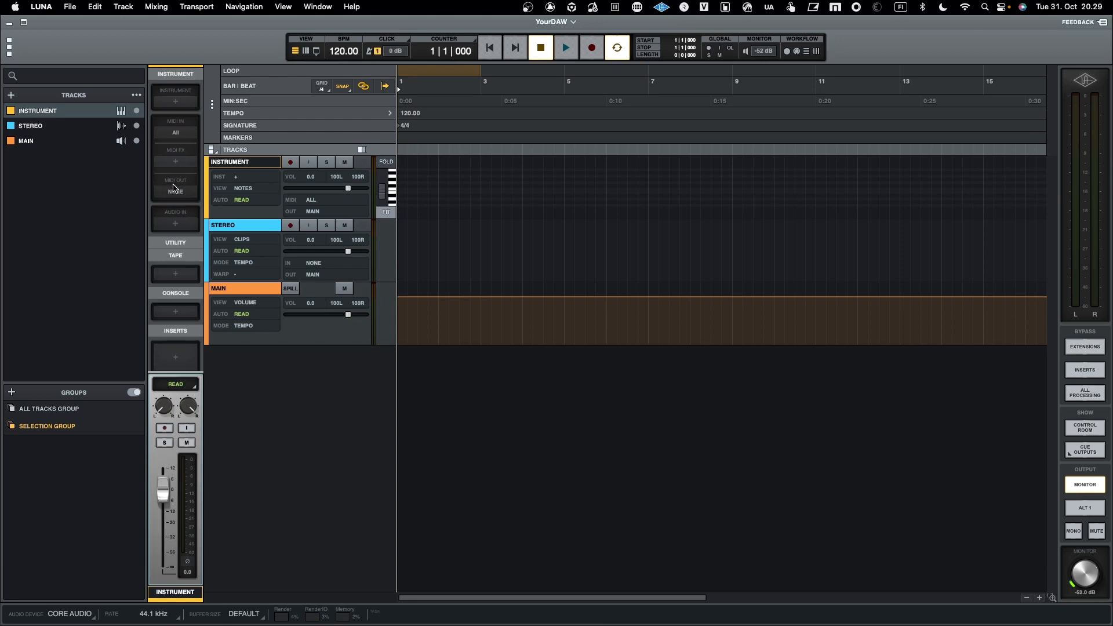
click(175, 191)
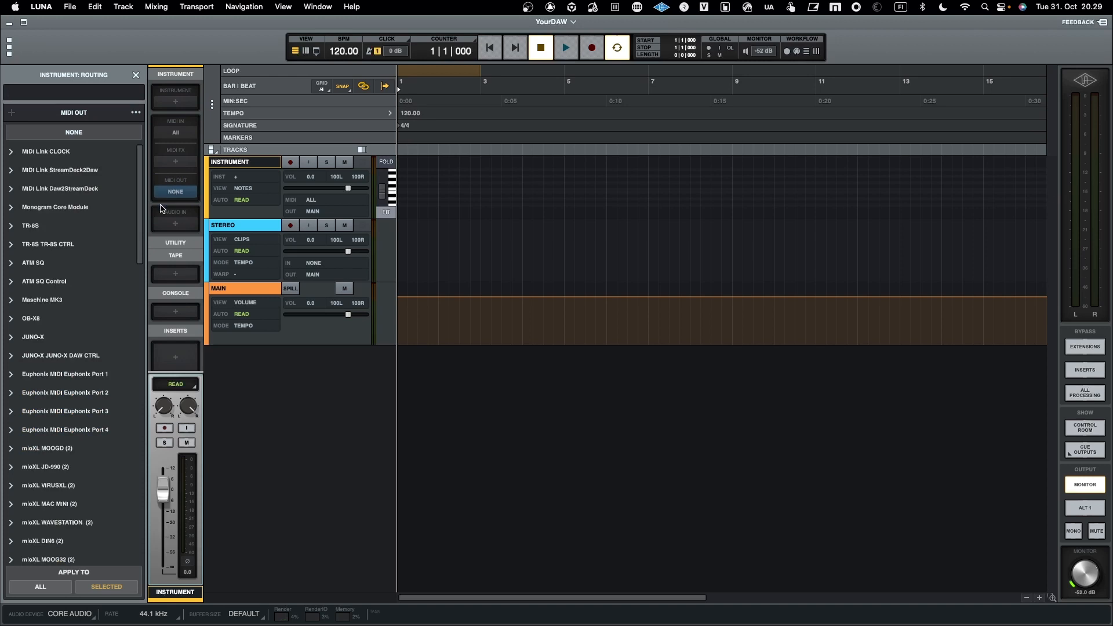
click(11, 319)
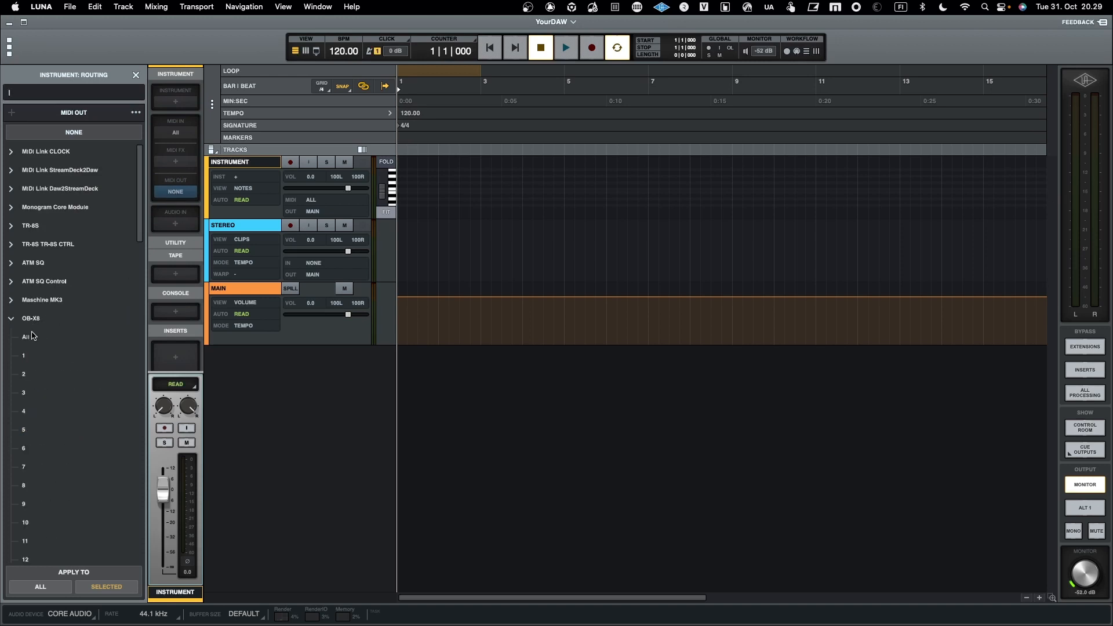
click(25, 336)
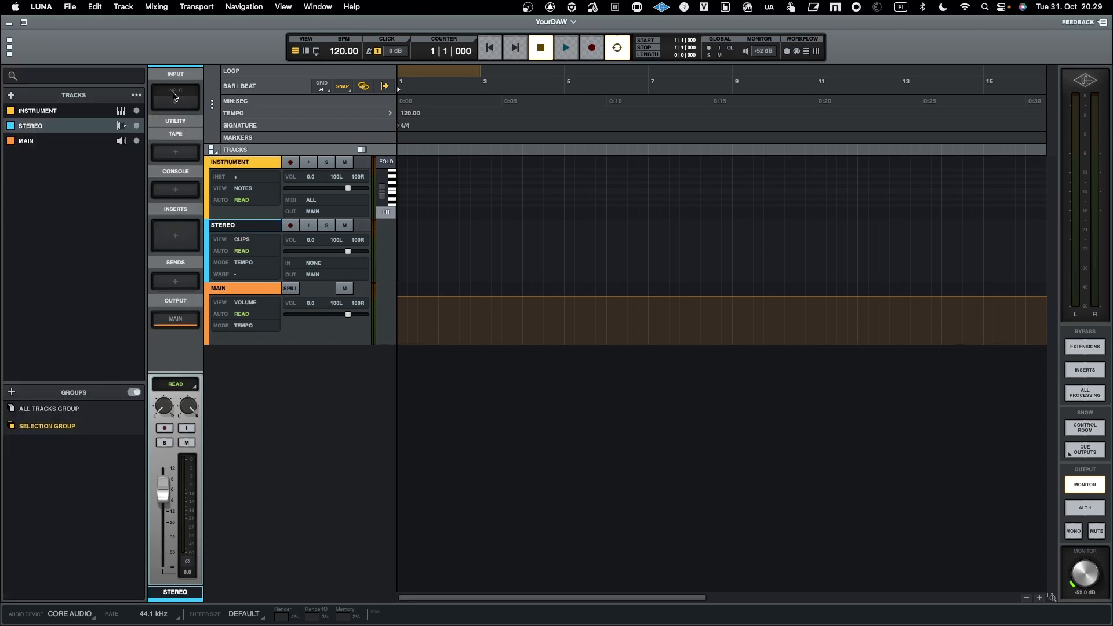
mouse_move(175, 107)
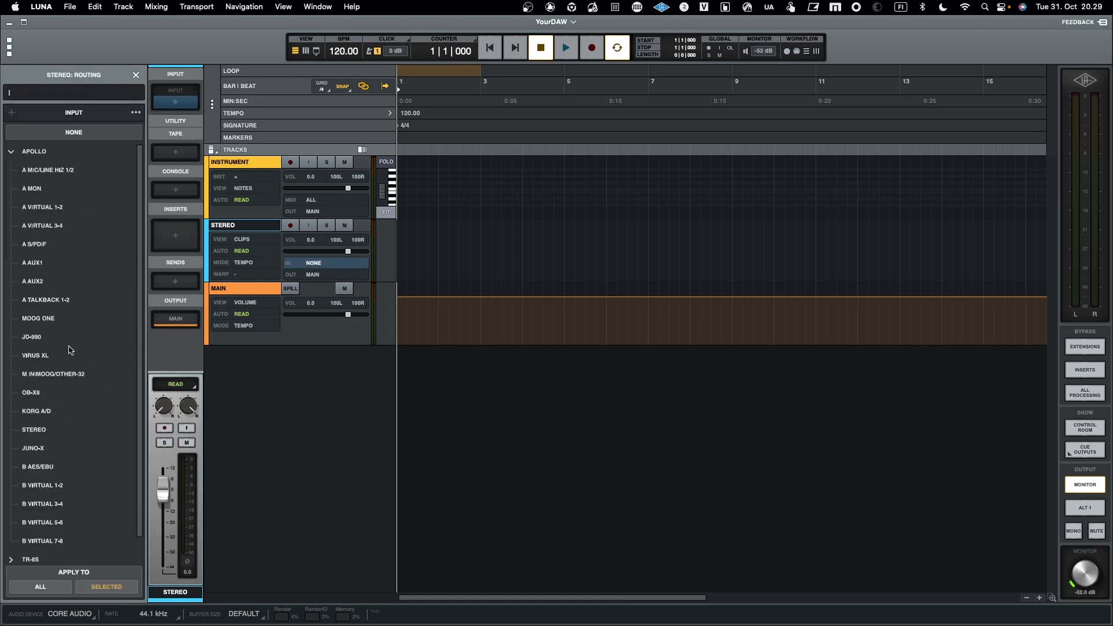
Step: Set the stereo track's input to OB-X8 and enable its input monitoring
click(30, 392)
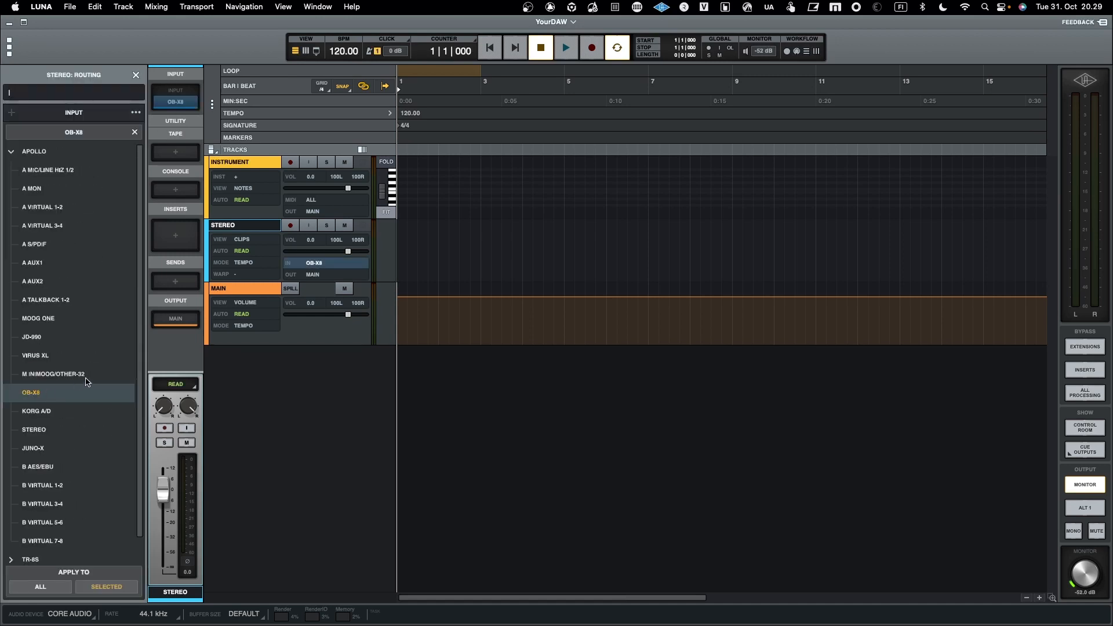
click(135, 75)
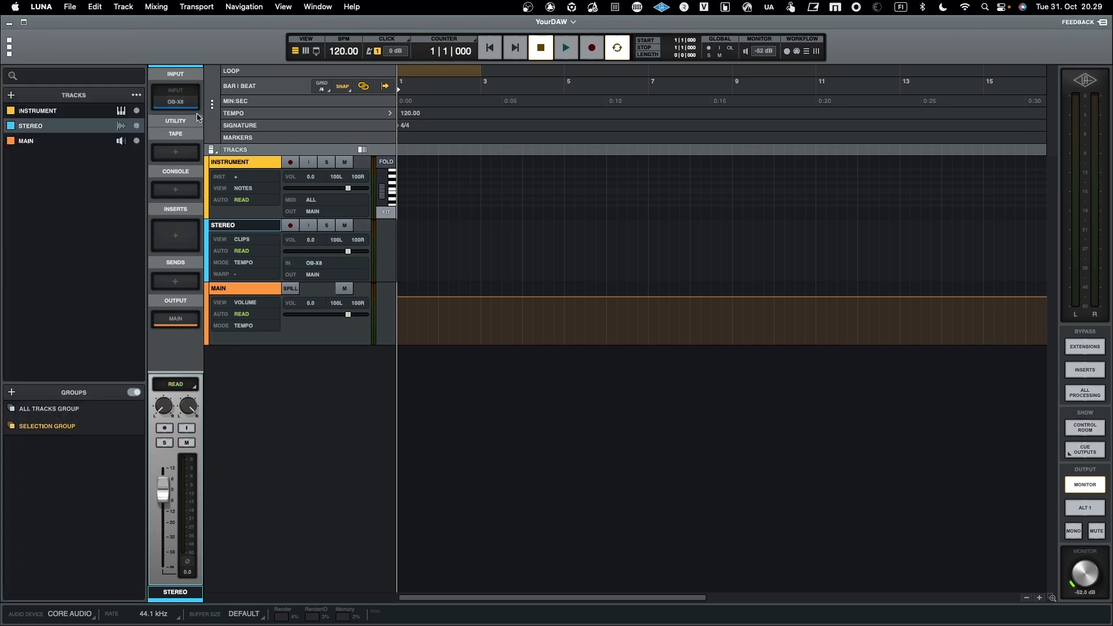
click(308, 225)
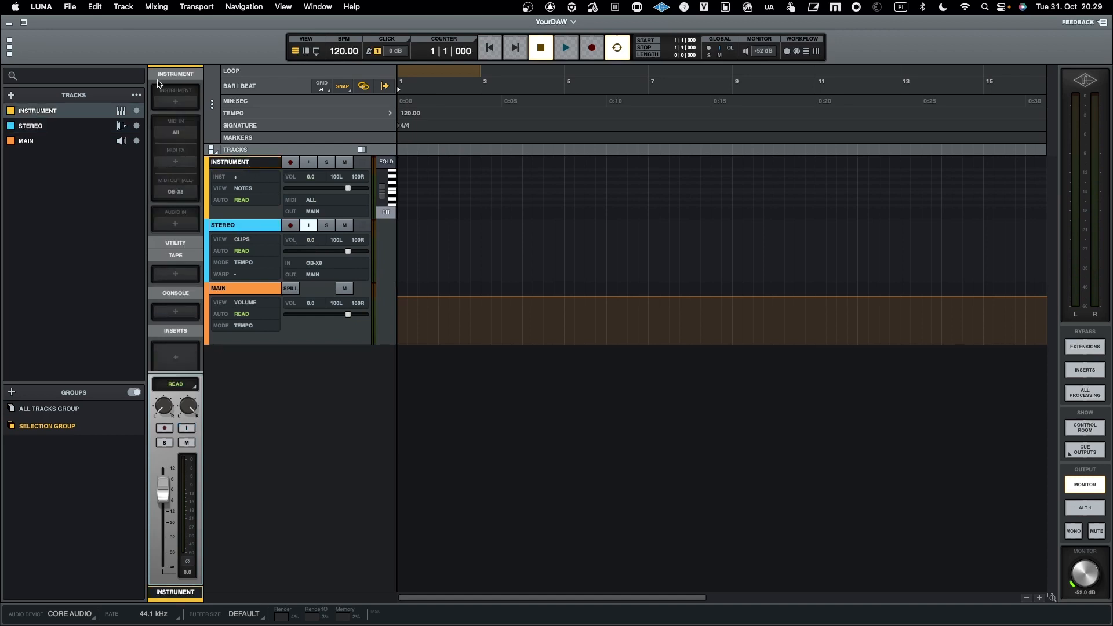
mouse_move(240, 226)
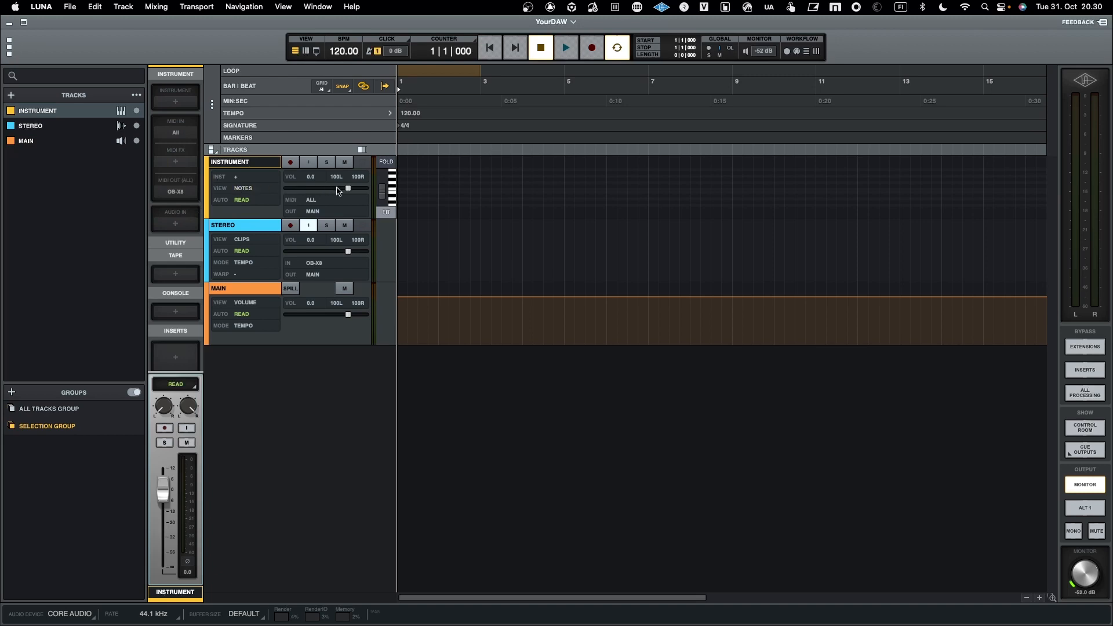
mouse_move(364, 218)
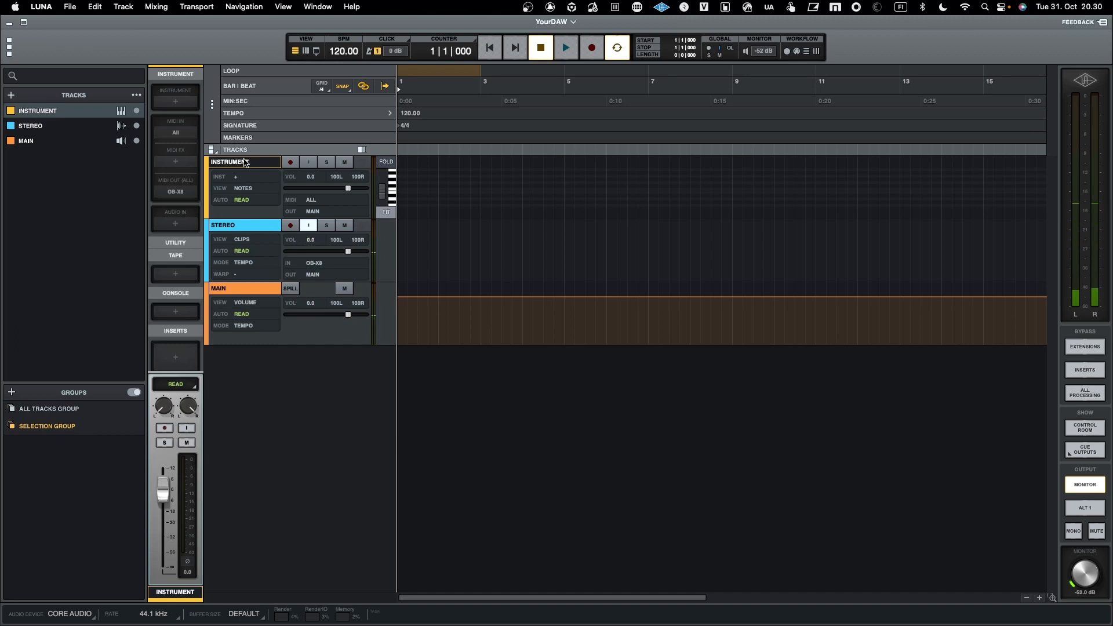
mouse_move(188, 197)
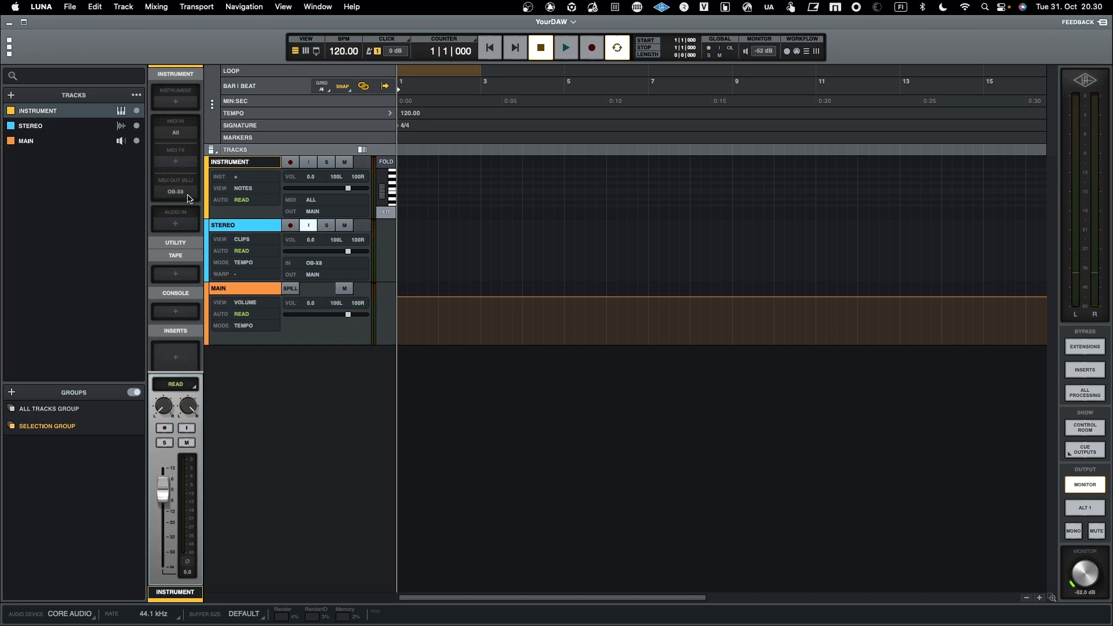
Step: Switch the instrument's MIDI output from OB-X8 to JUNO-X and record-arm the track
click(175, 192)
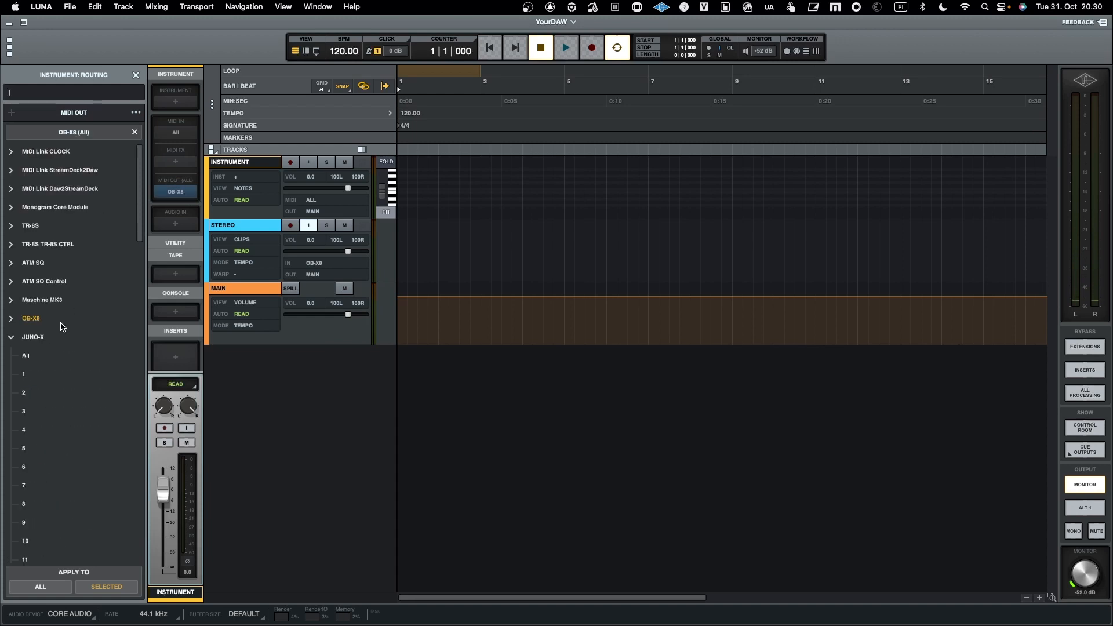
click(10, 336)
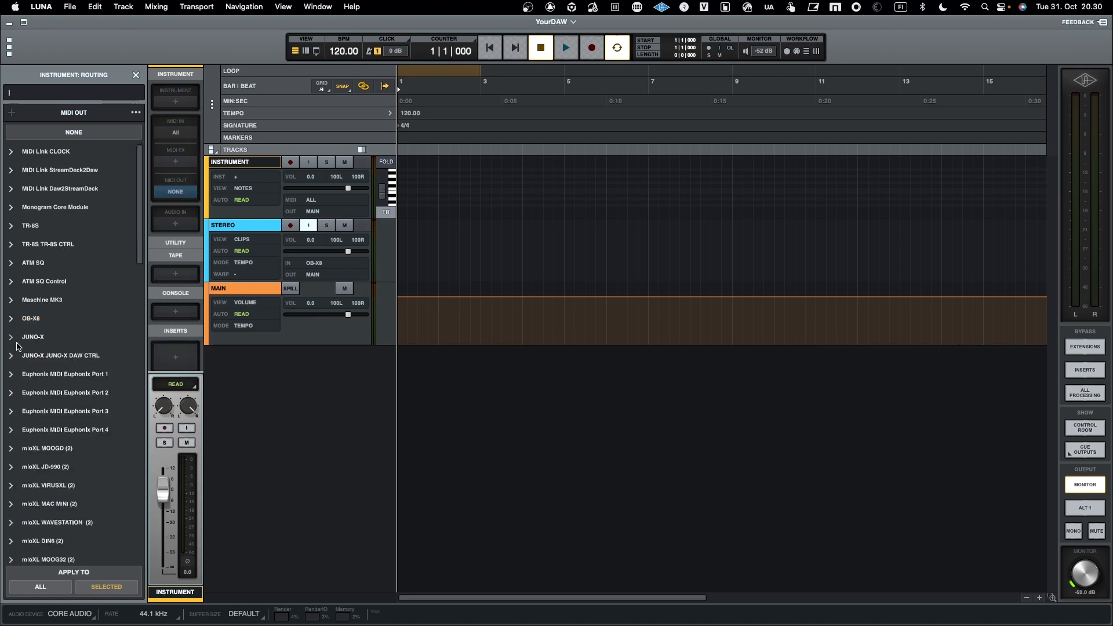
click(10, 336)
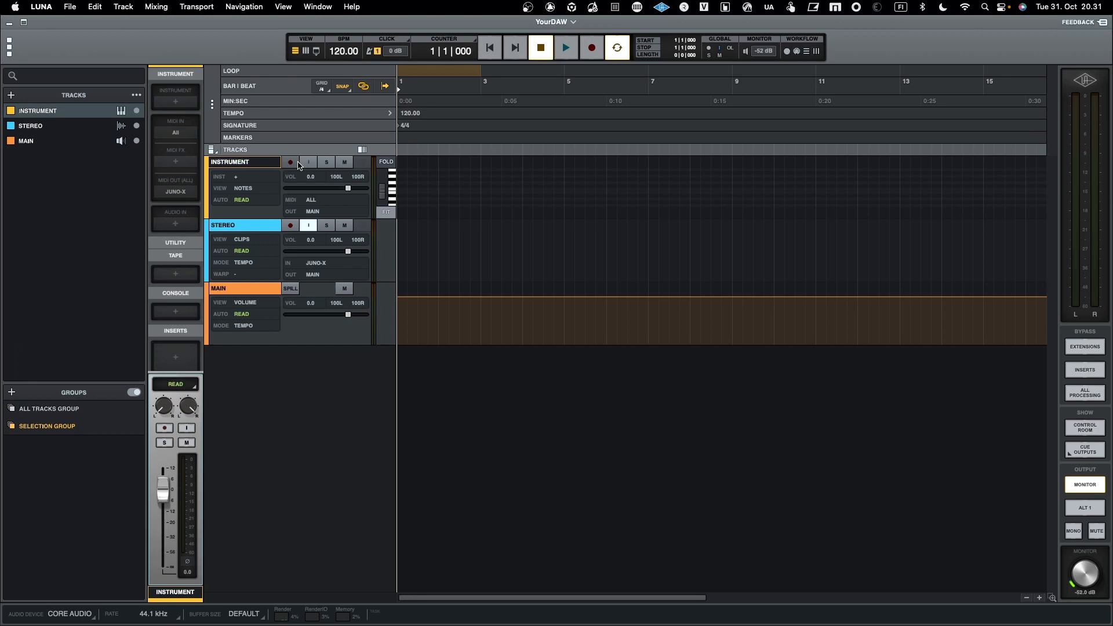
click(289, 162)
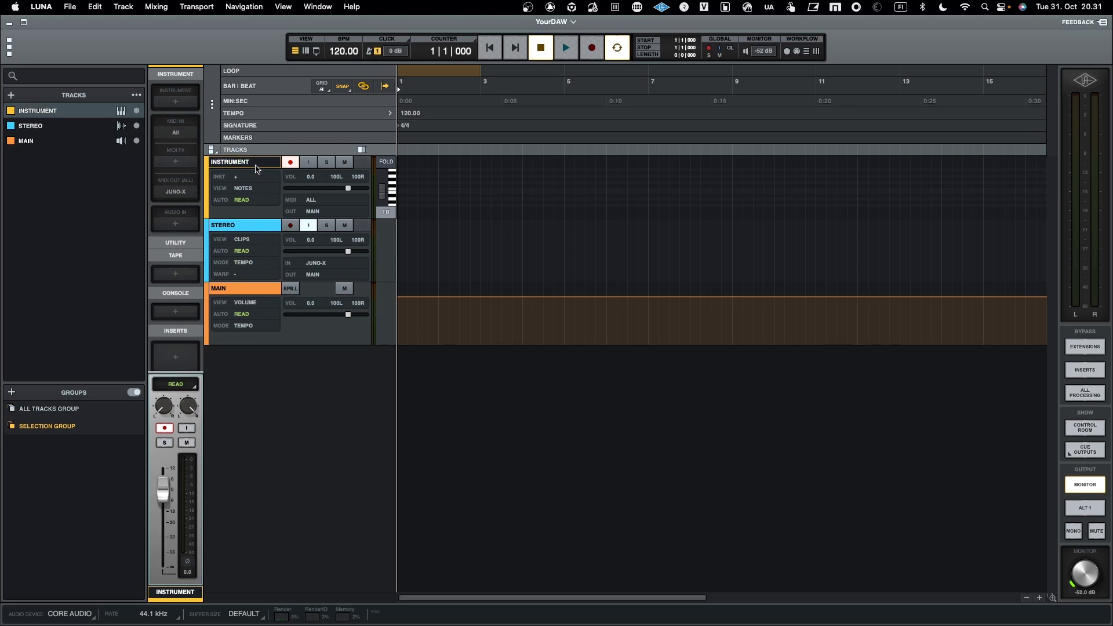
Step: Limit the instrument's MIDI output to JUNO-X channel 1 and close the routing panel
click(175, 192)
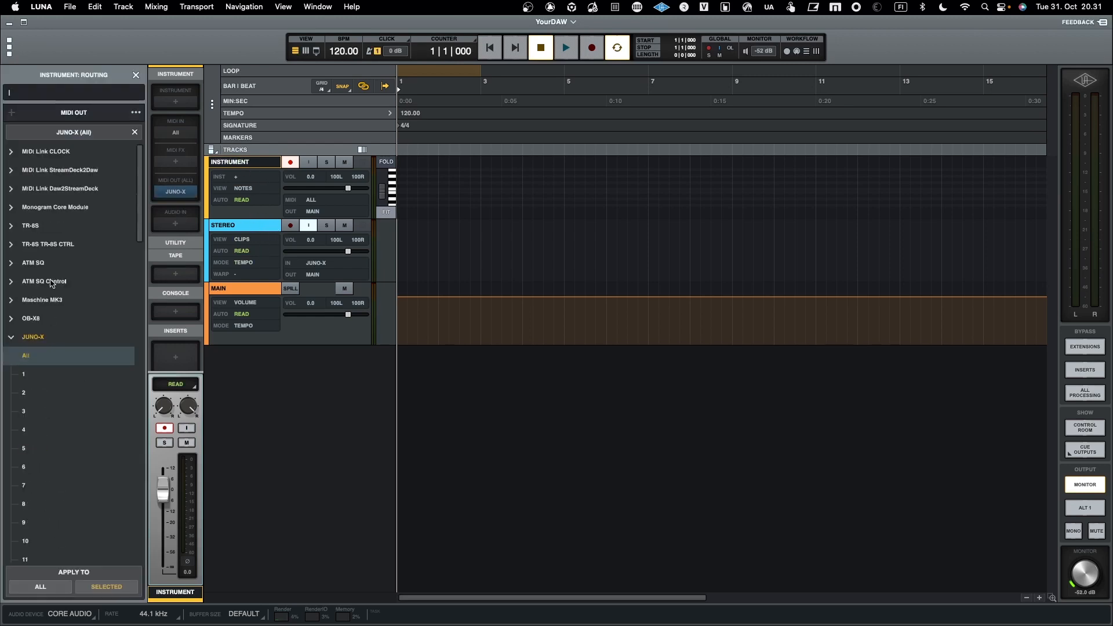
click(11, 336)
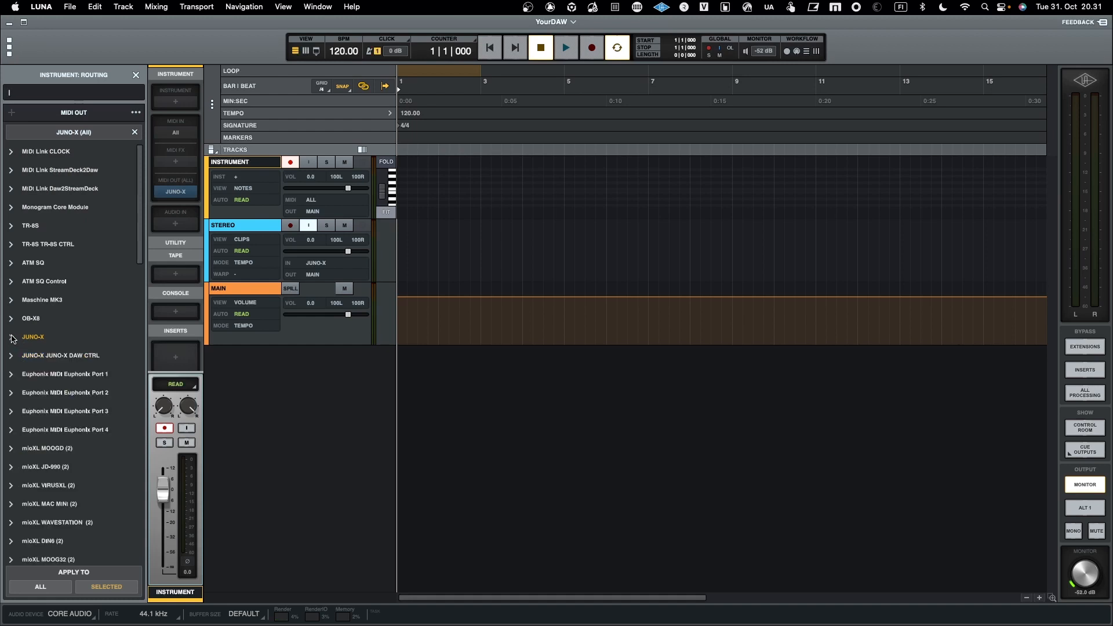
click(10, 336)
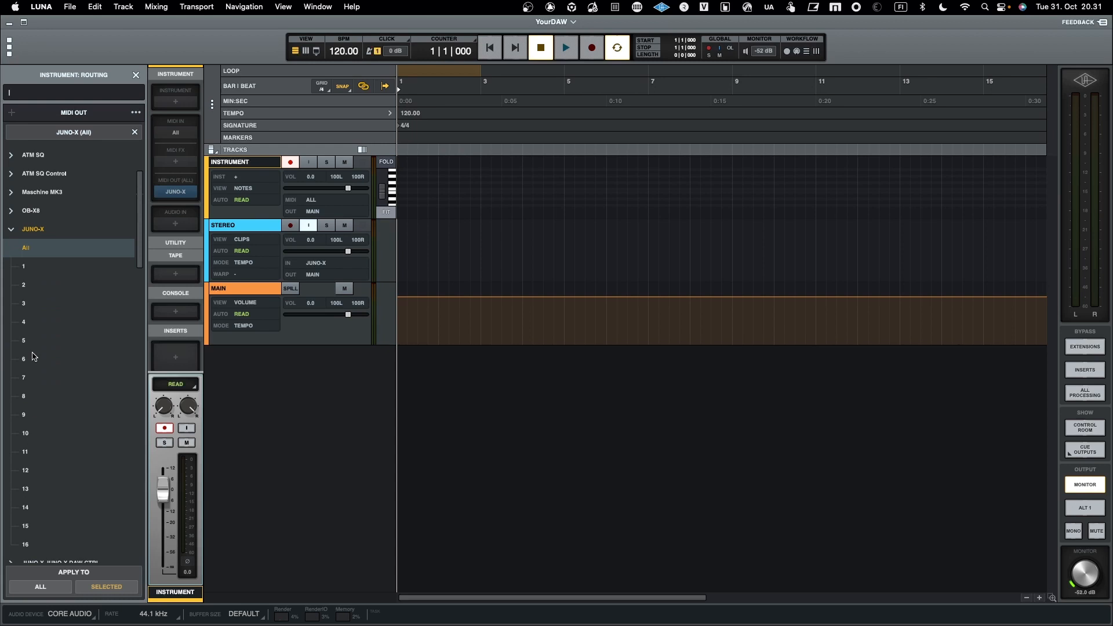
click(23, 266)
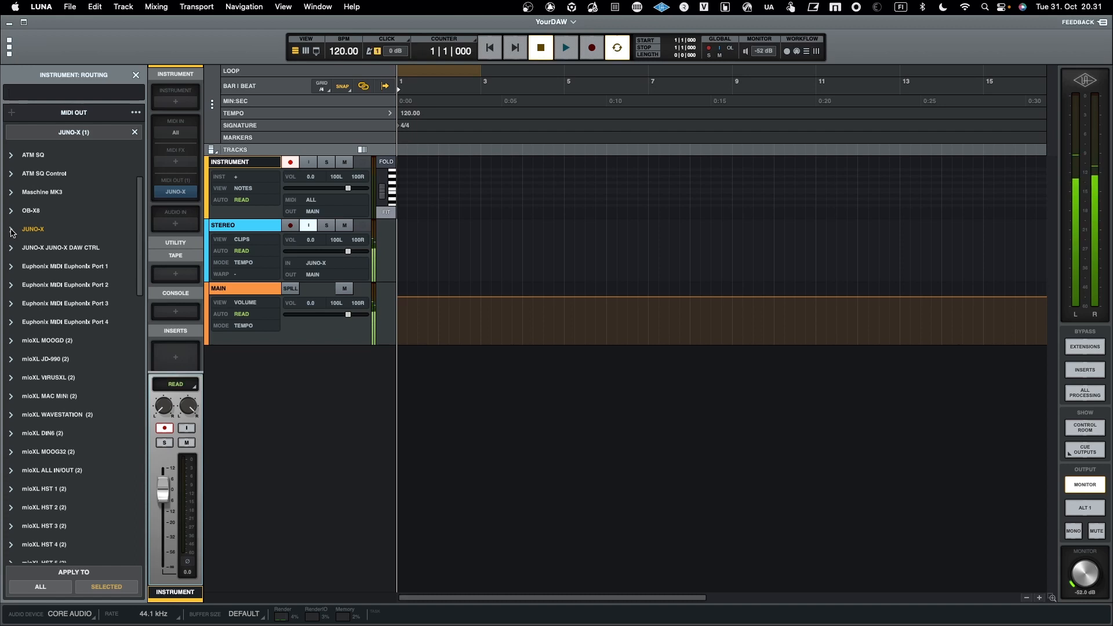
click(73, 92)
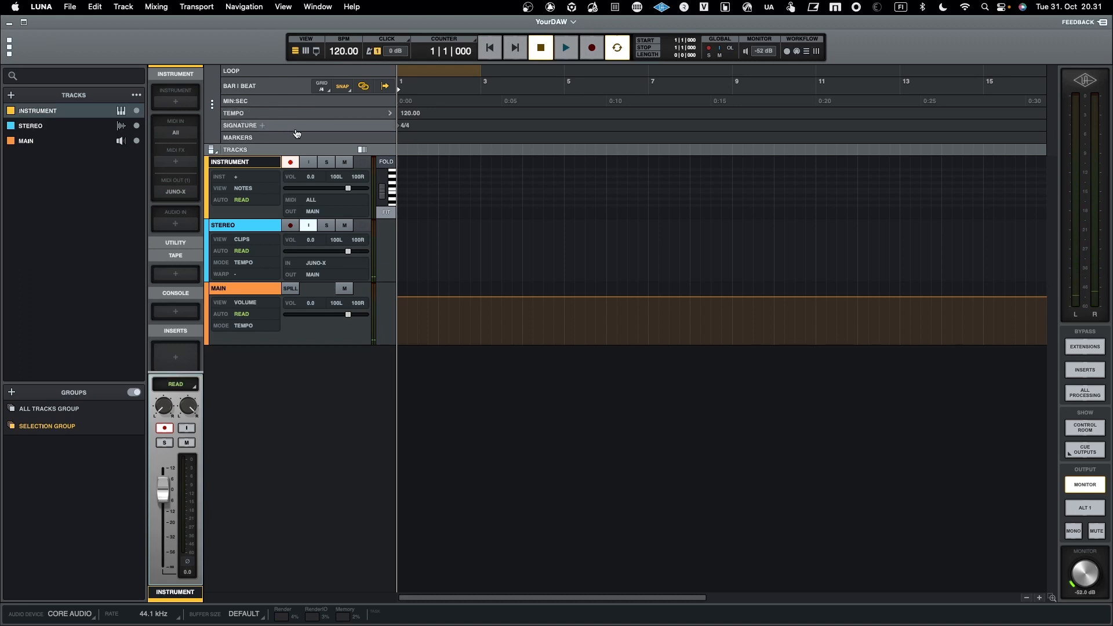
mouse_move(367, 127)
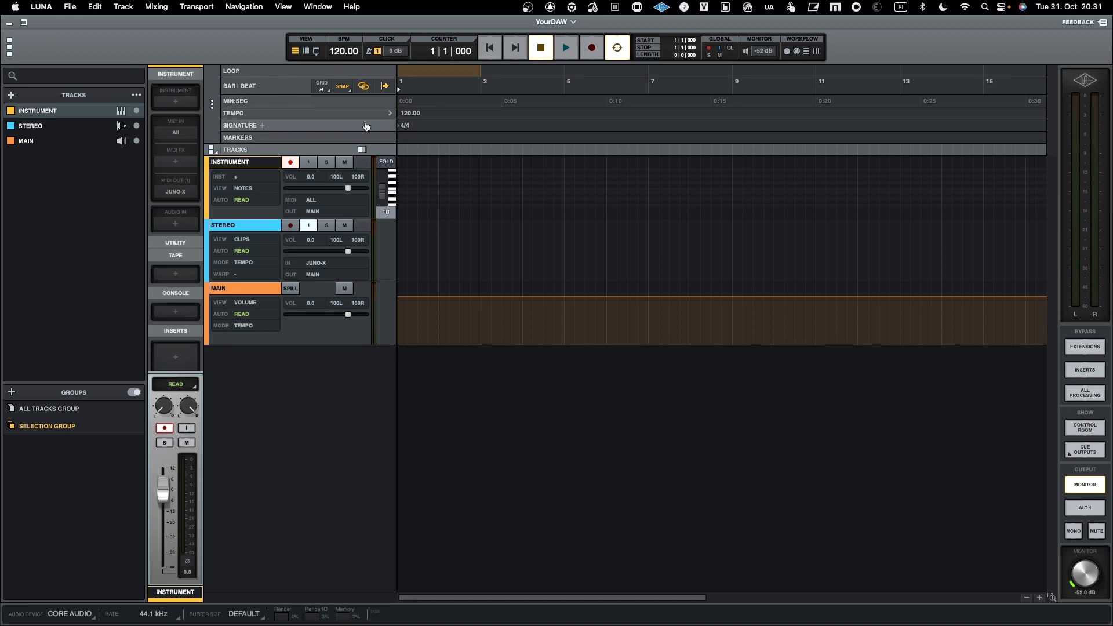